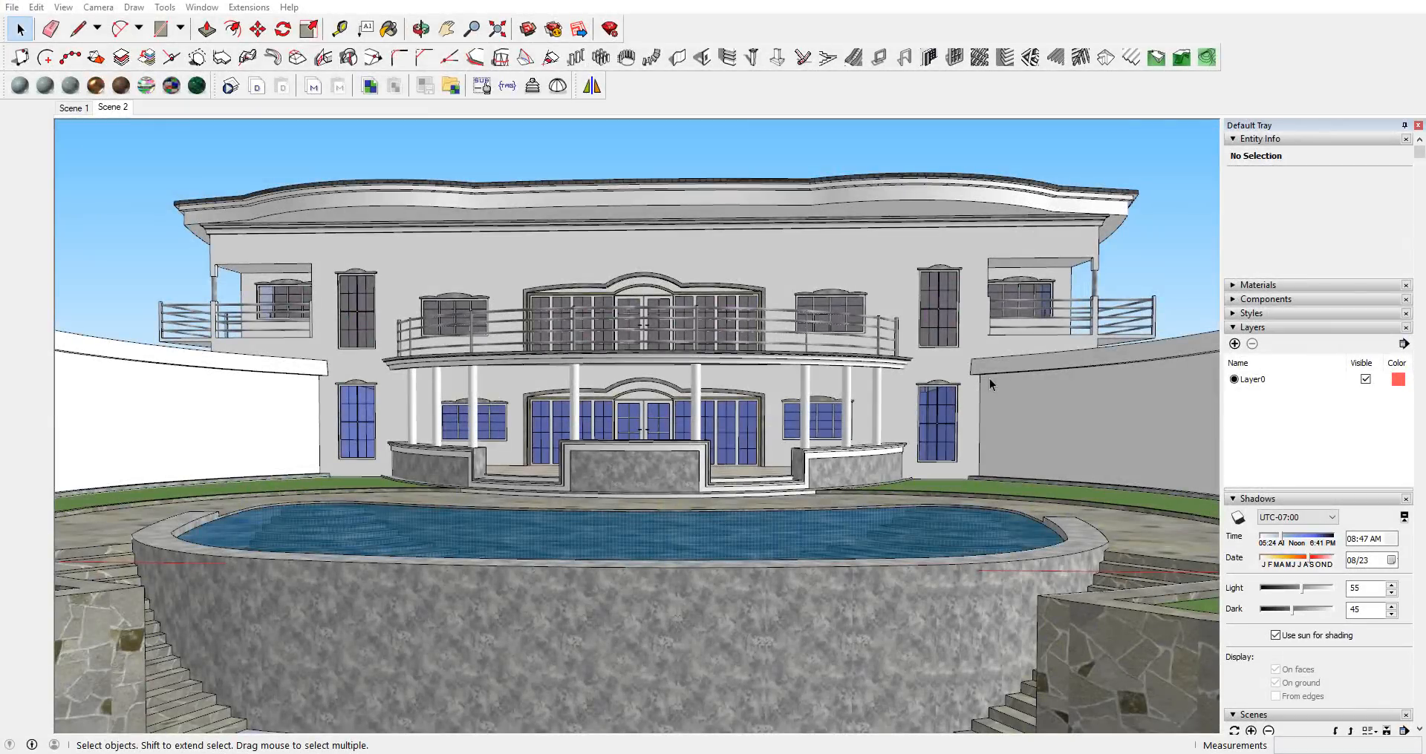
{"action": "mouse_move", "coordinate": [1032, 386]}
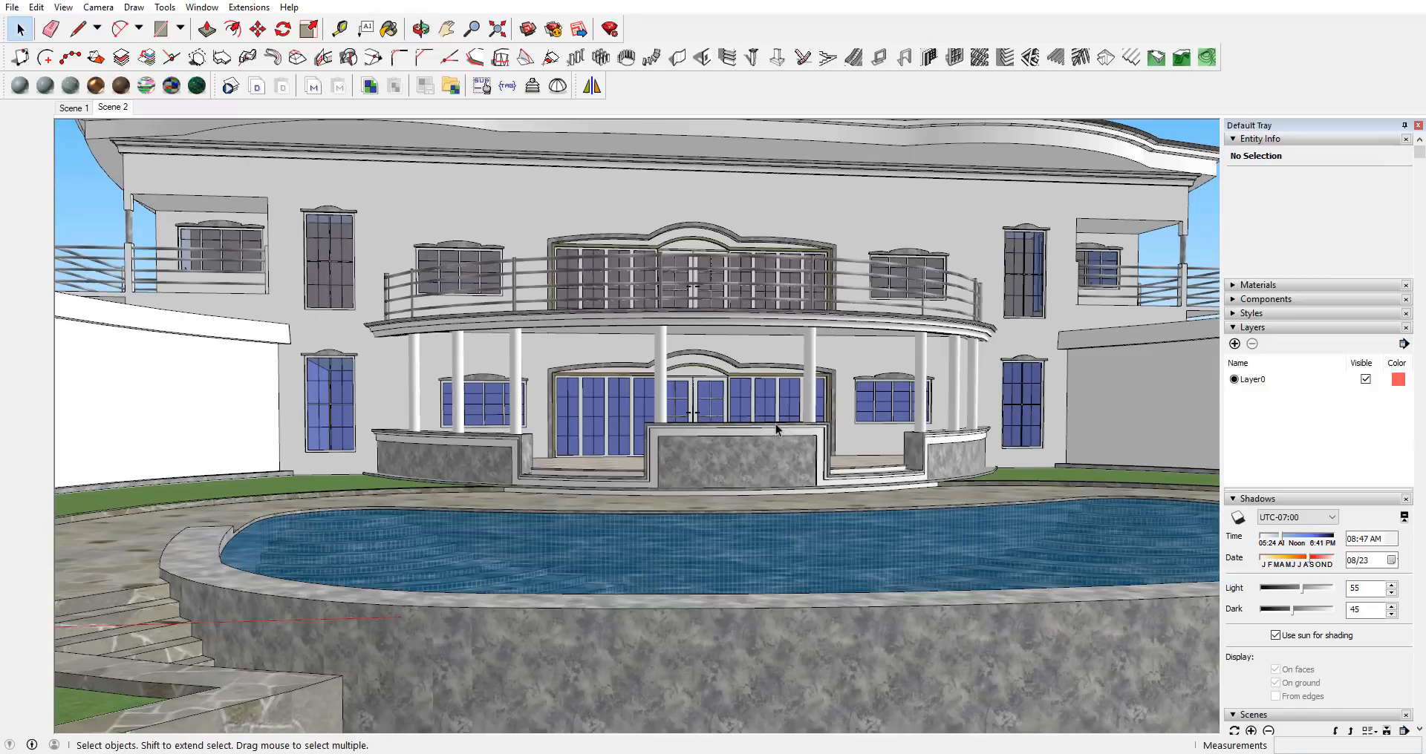
{"action": "mouse_move", "coordinate": [786, 479]}
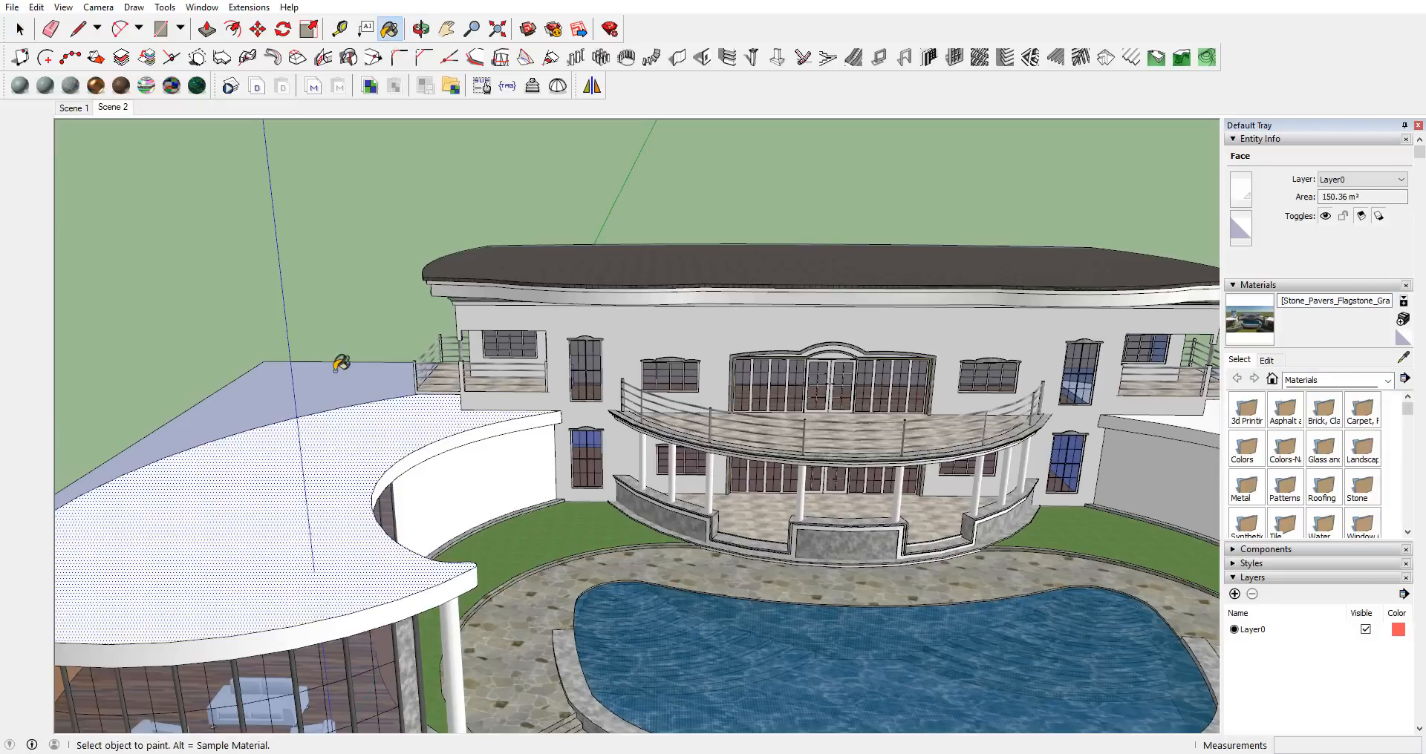
{"action": "mouse_move", "coordinate": [1299, 439]}
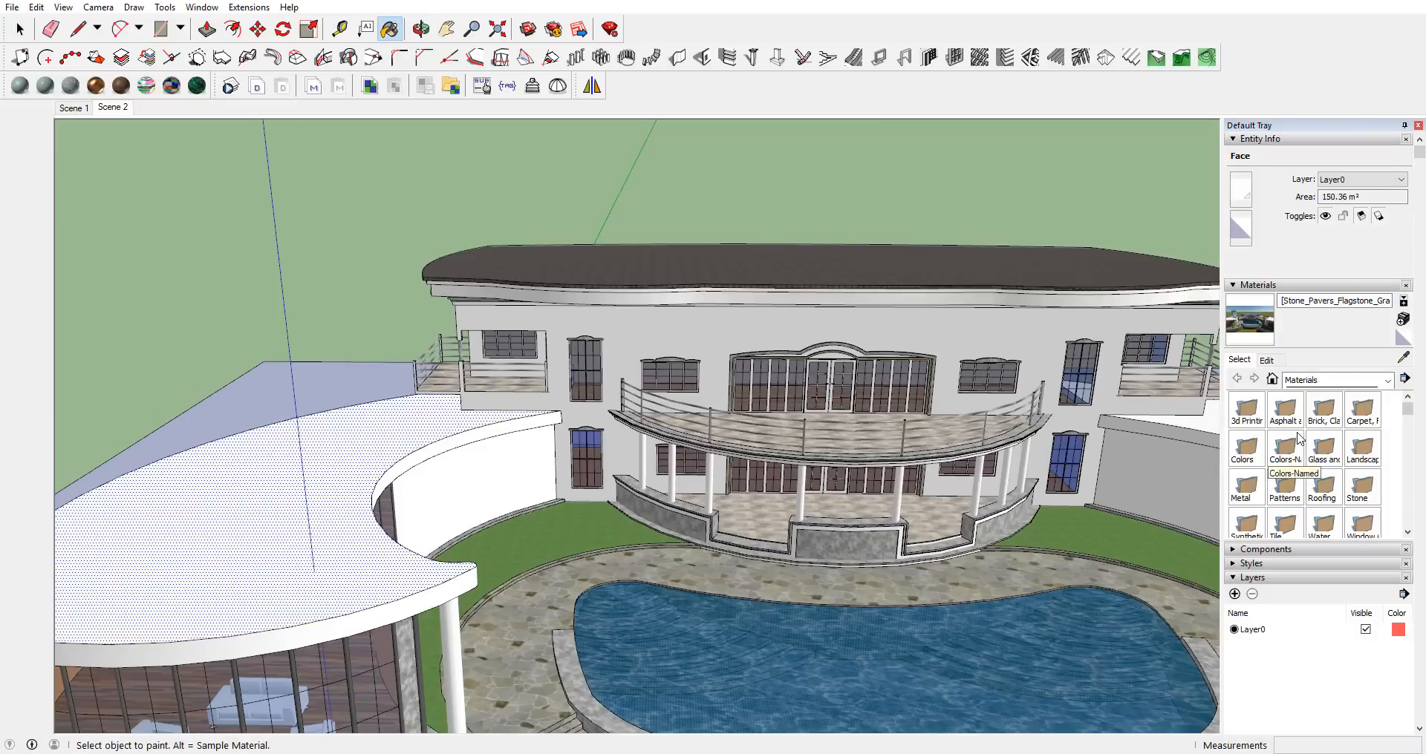
{"action": "mouse_move", "coordinate": [1329, 409]}
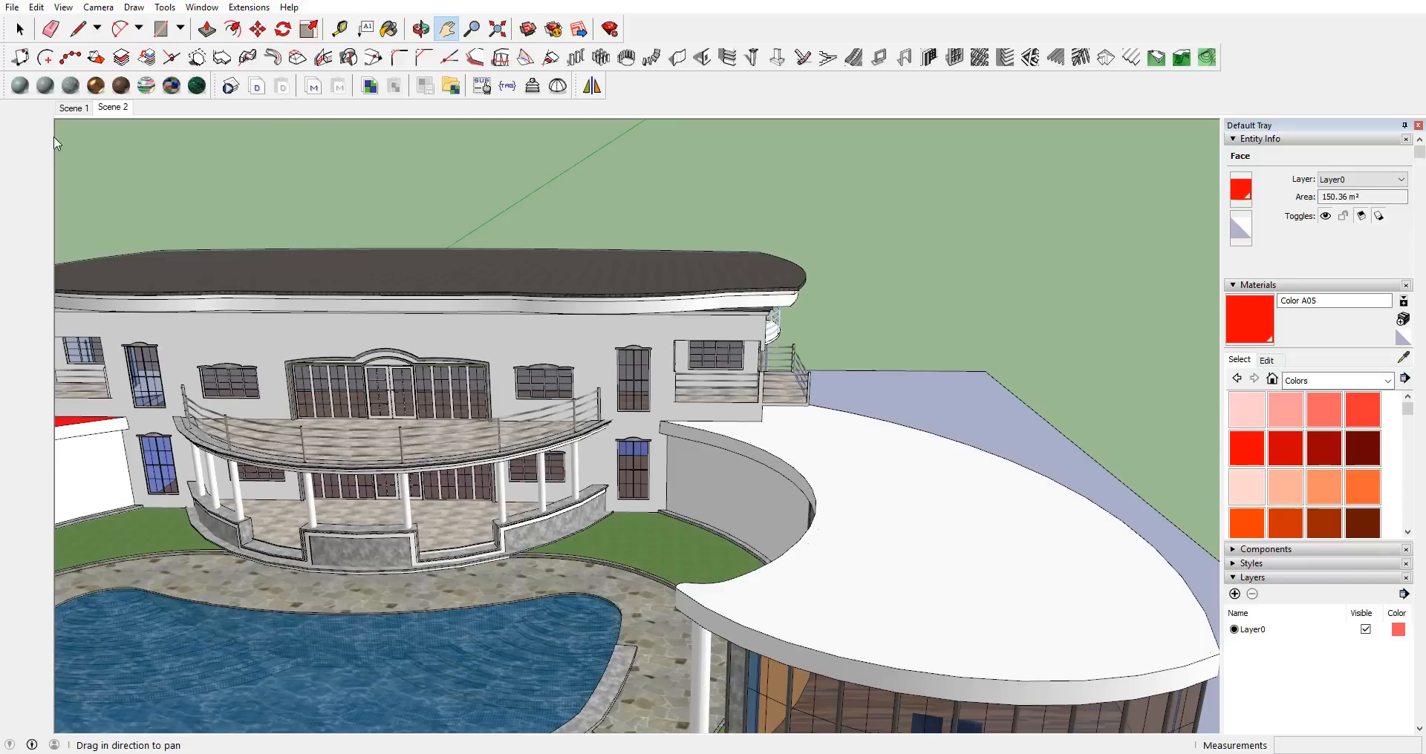
Step: Return to the Select tool after painting the canopy face red
{"action": "left_click", "coordinate": [20, 29]}
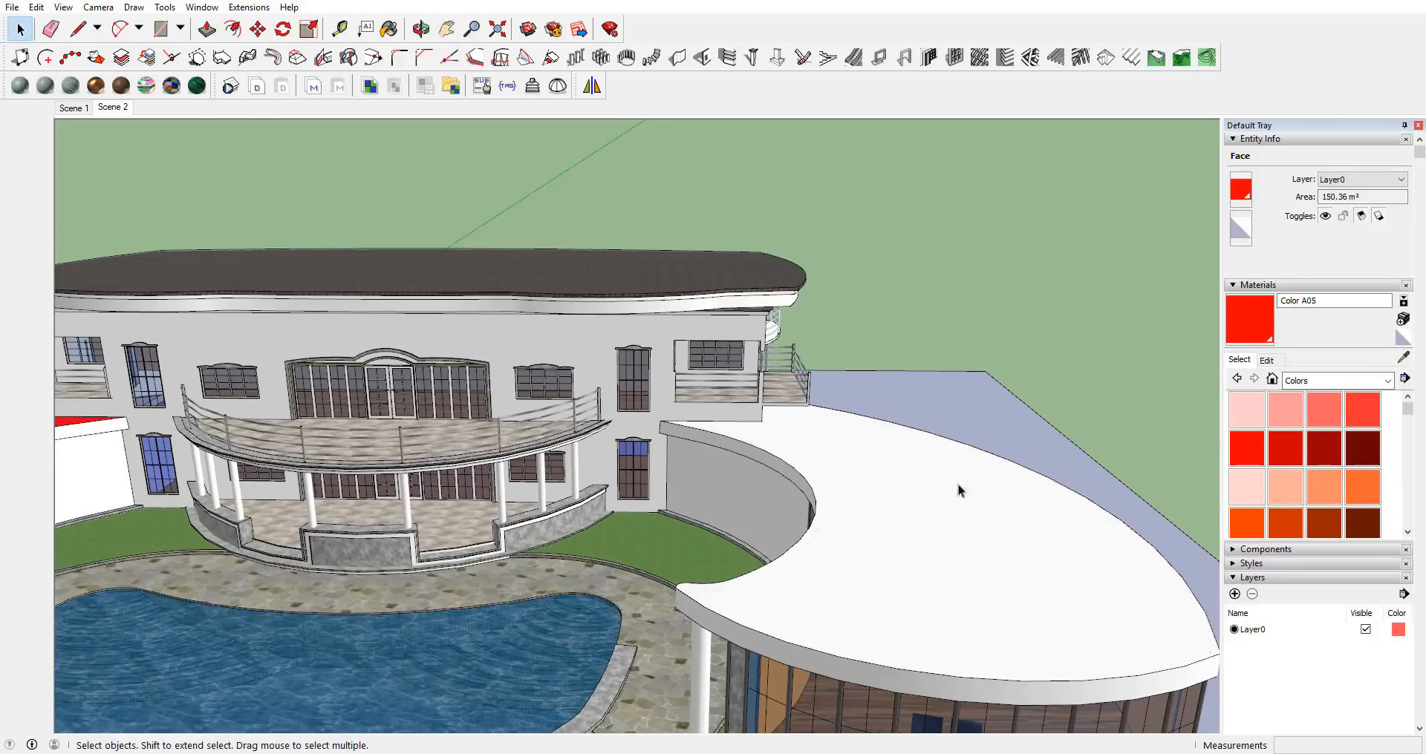
Step: Paint the canopy roof orange with Color B03 and return to the Select tool
{"action": "left_click", "coordinate": [959, 491]}
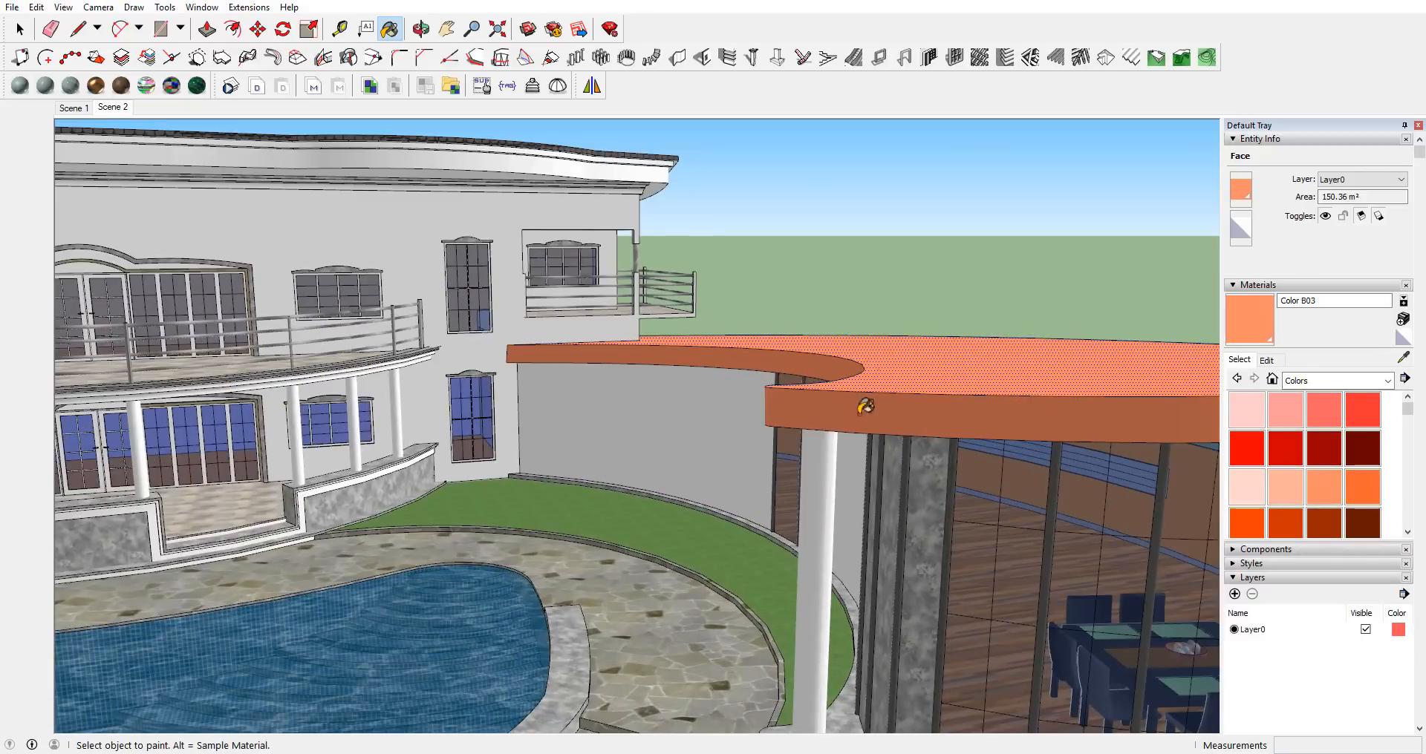
{"action": "mouse_move", "coordinate": [992, 423]}
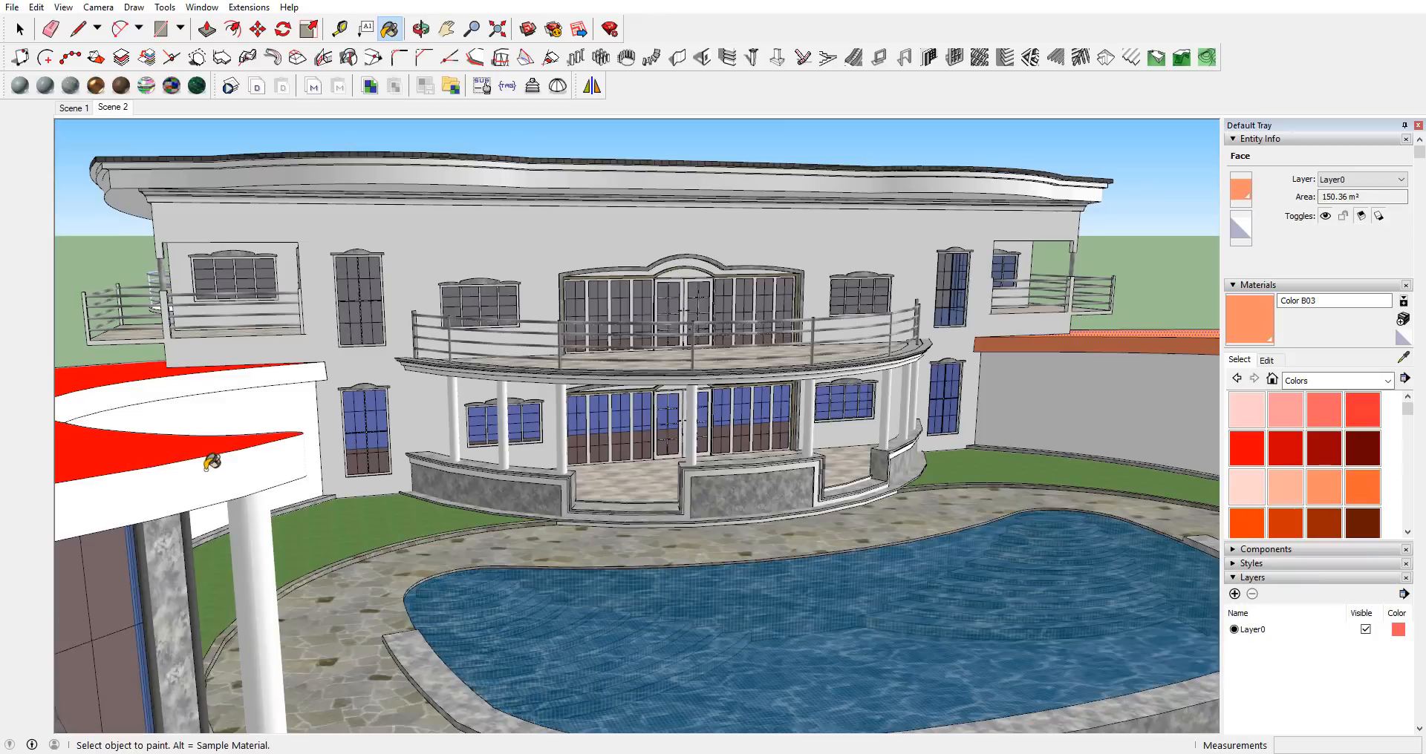
{"action": "mouse_move", "coordinate": [289, 491]}
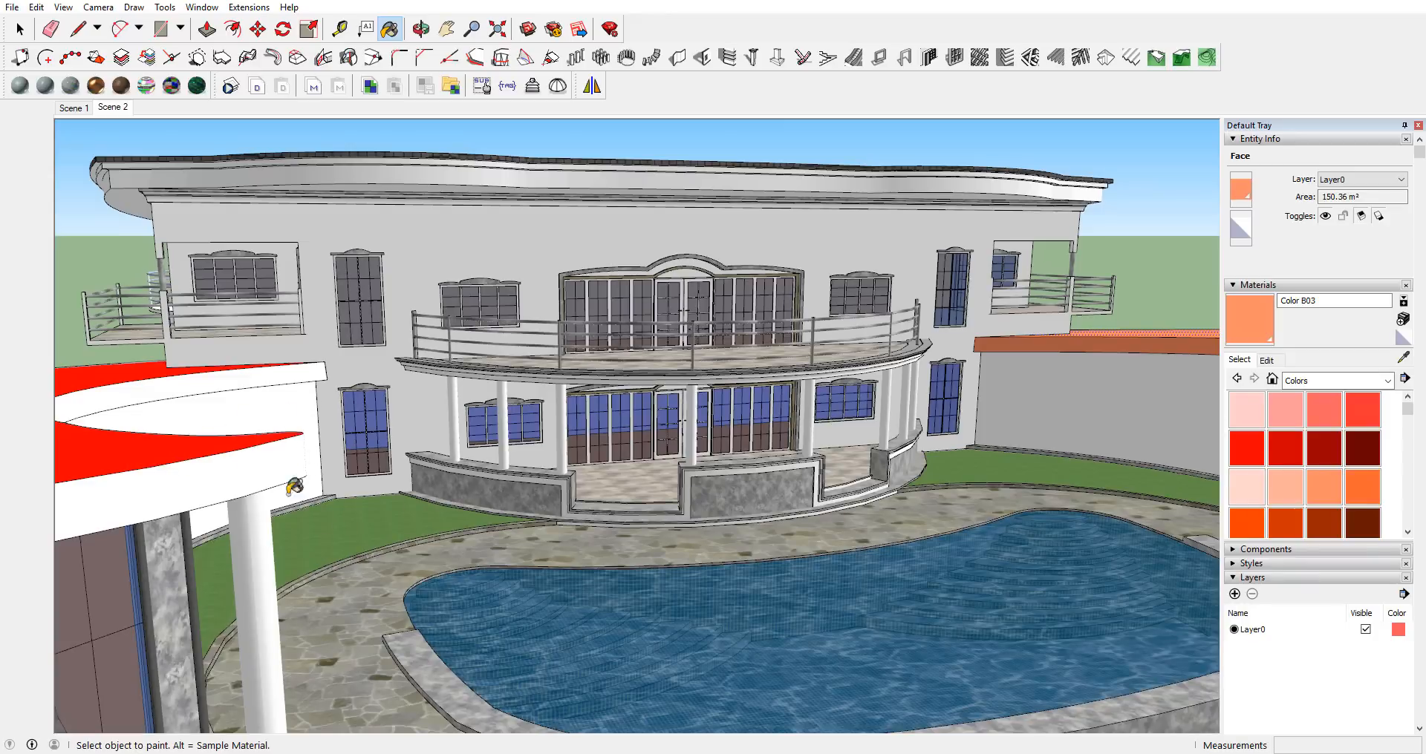
{"action": "mouse_move", "coordinate": [1114, 331]}
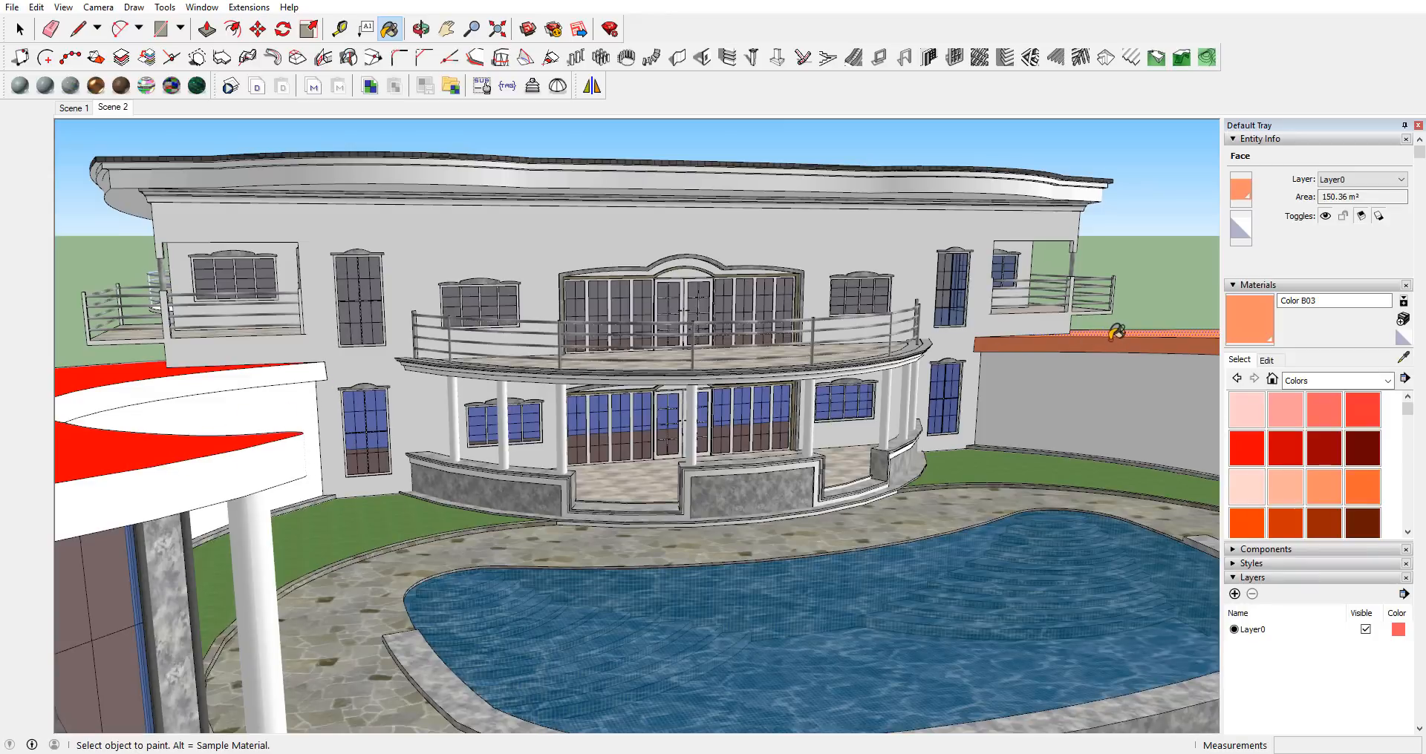
{"action": "mouse_move", "coordinate": [169, 470]}
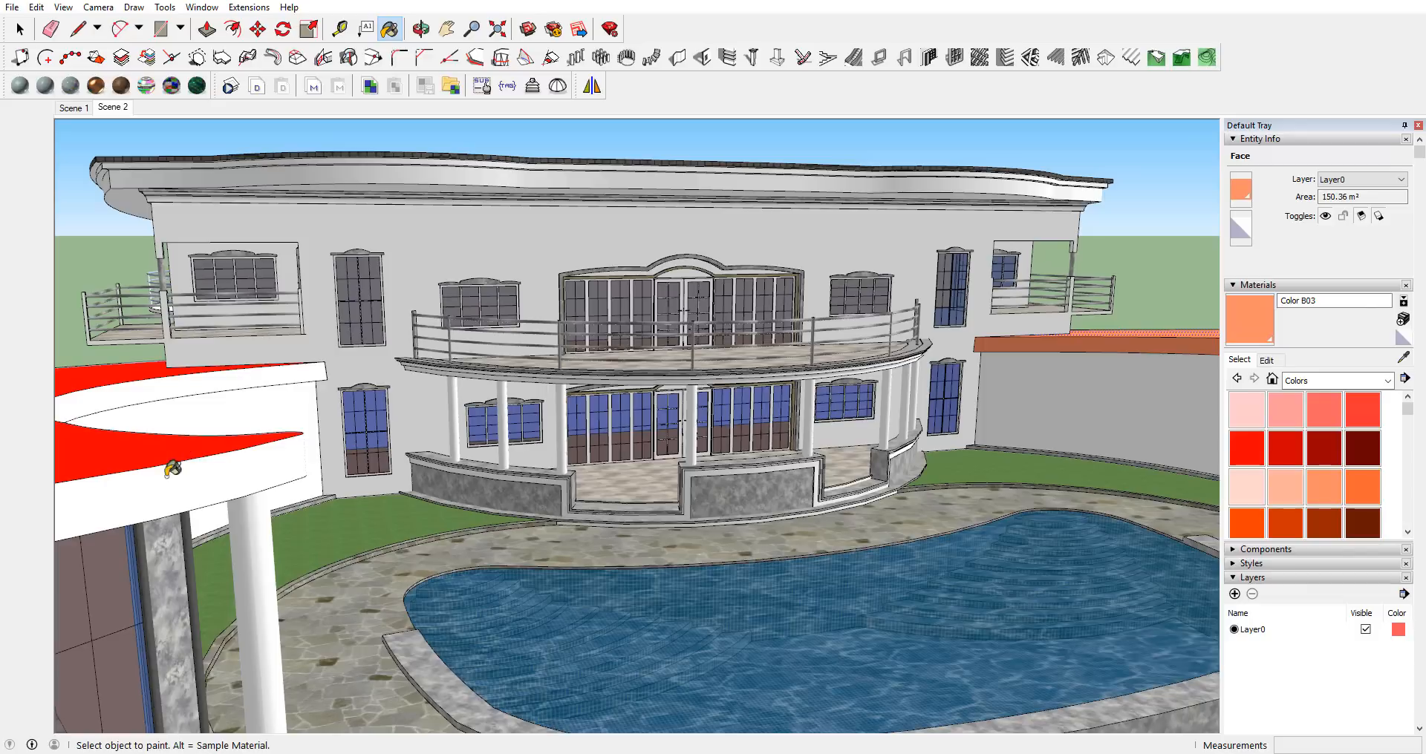
{"action": "mouse_move", "coordinate": [671, 484]}
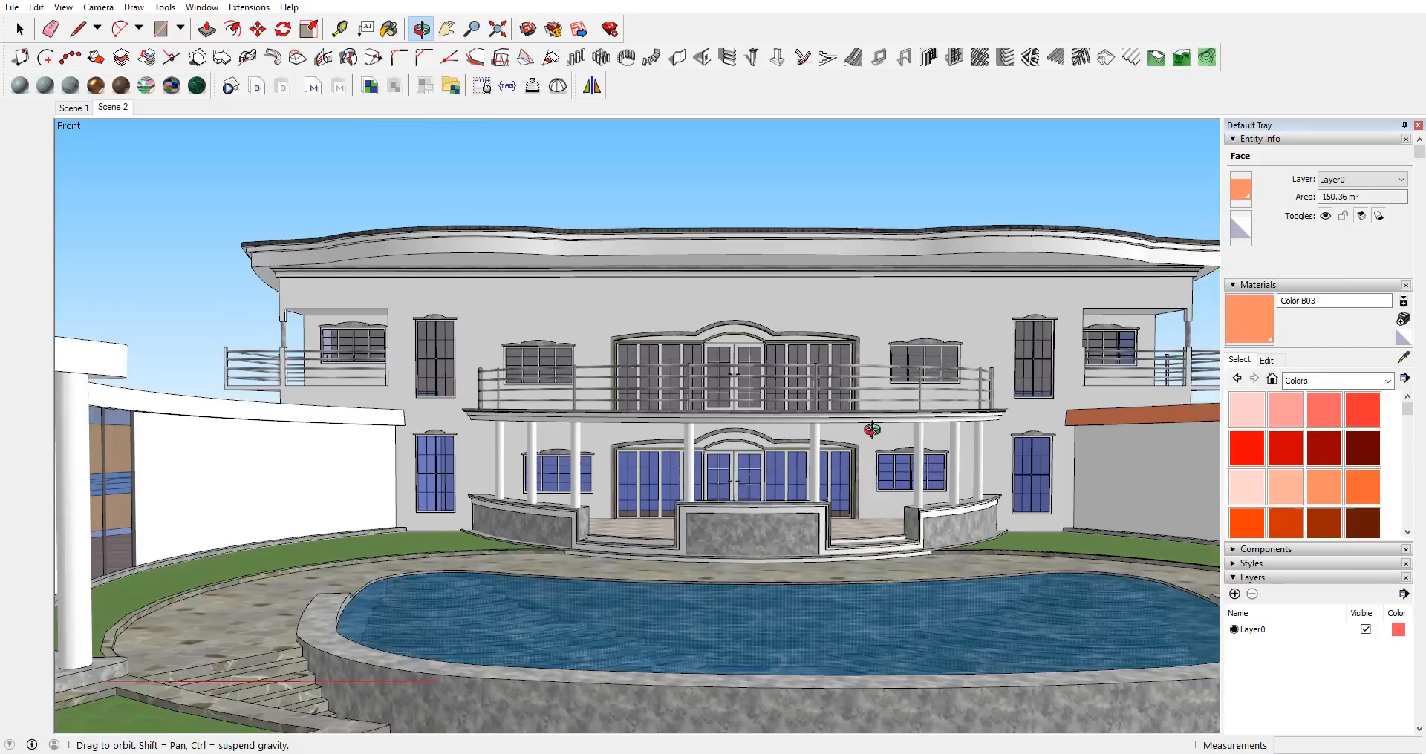
{"action": "left_click", "coordinate": [20, 29]}
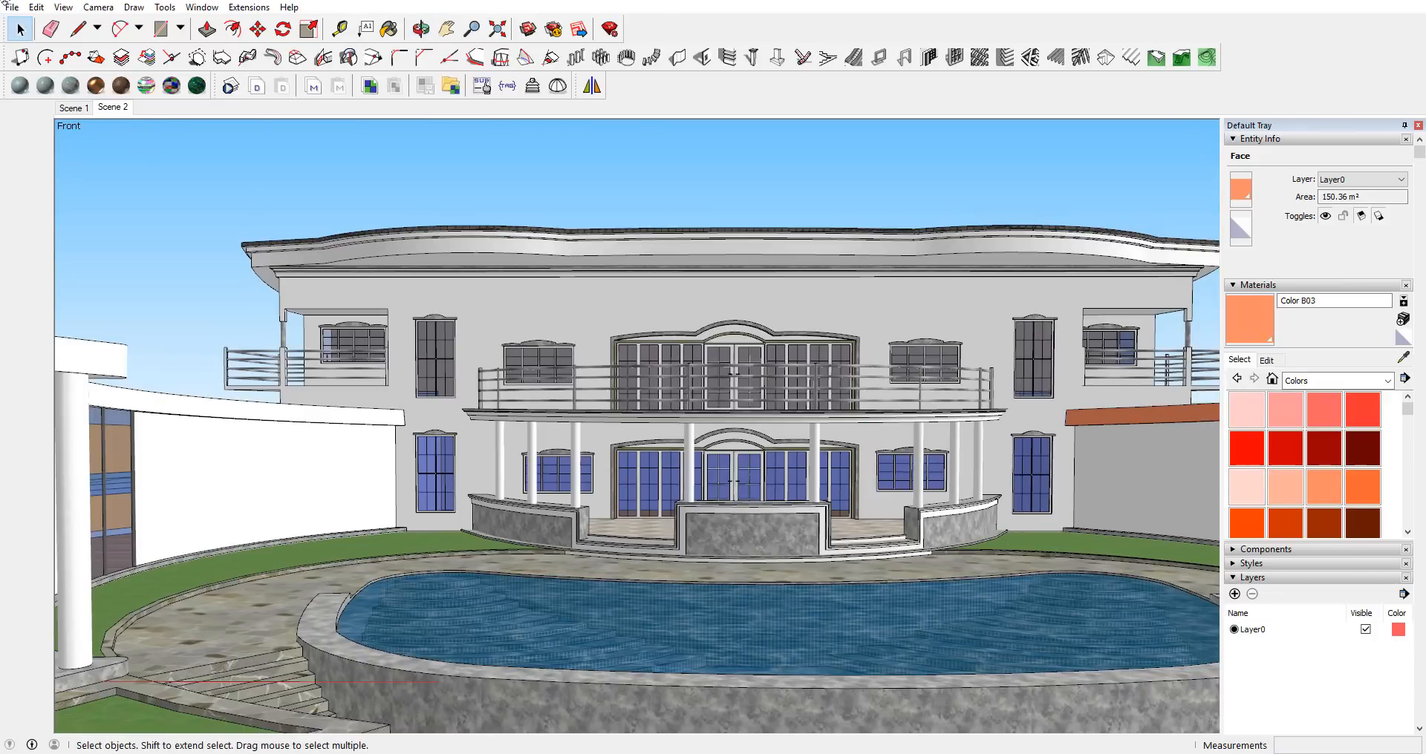
{"action": "left_click", "coordinate": [12, 8]}
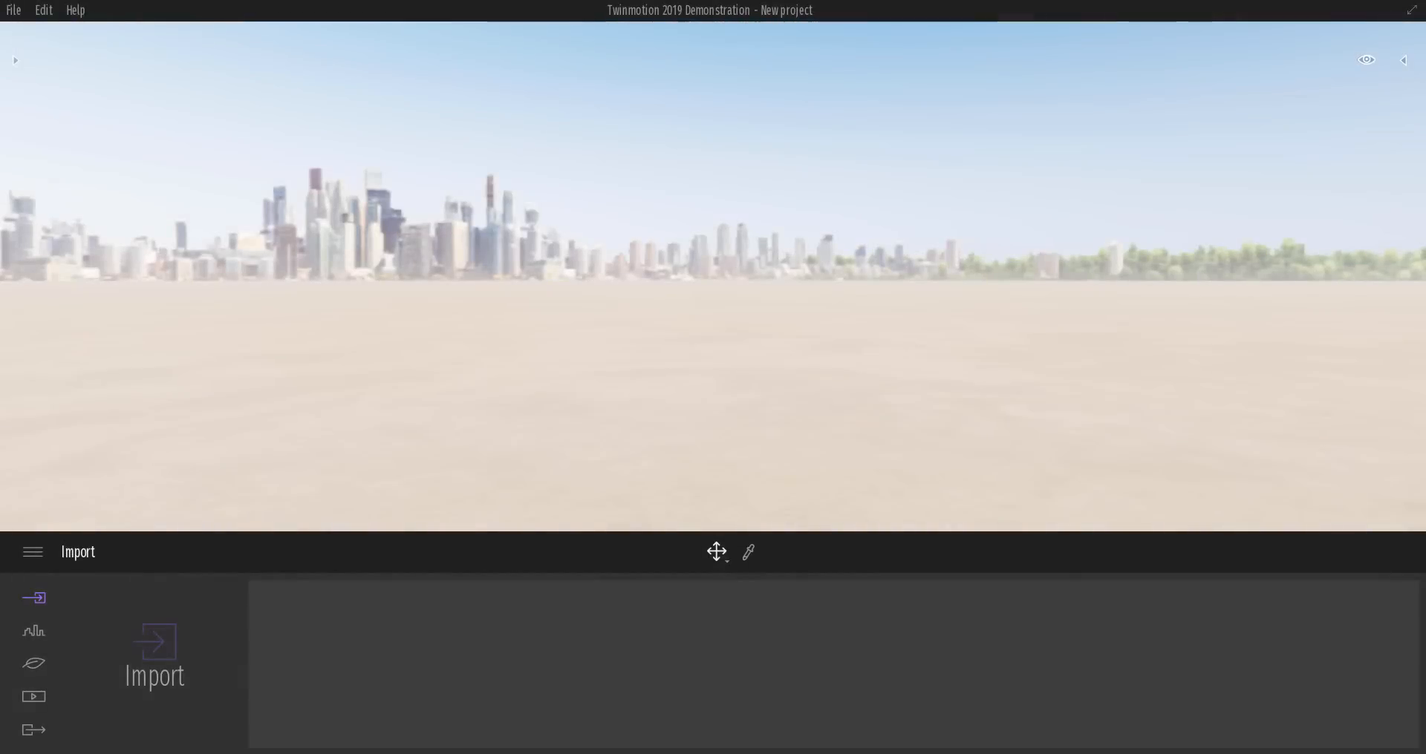
{"action": "mouse_move", "coordinate": [404, 597]}
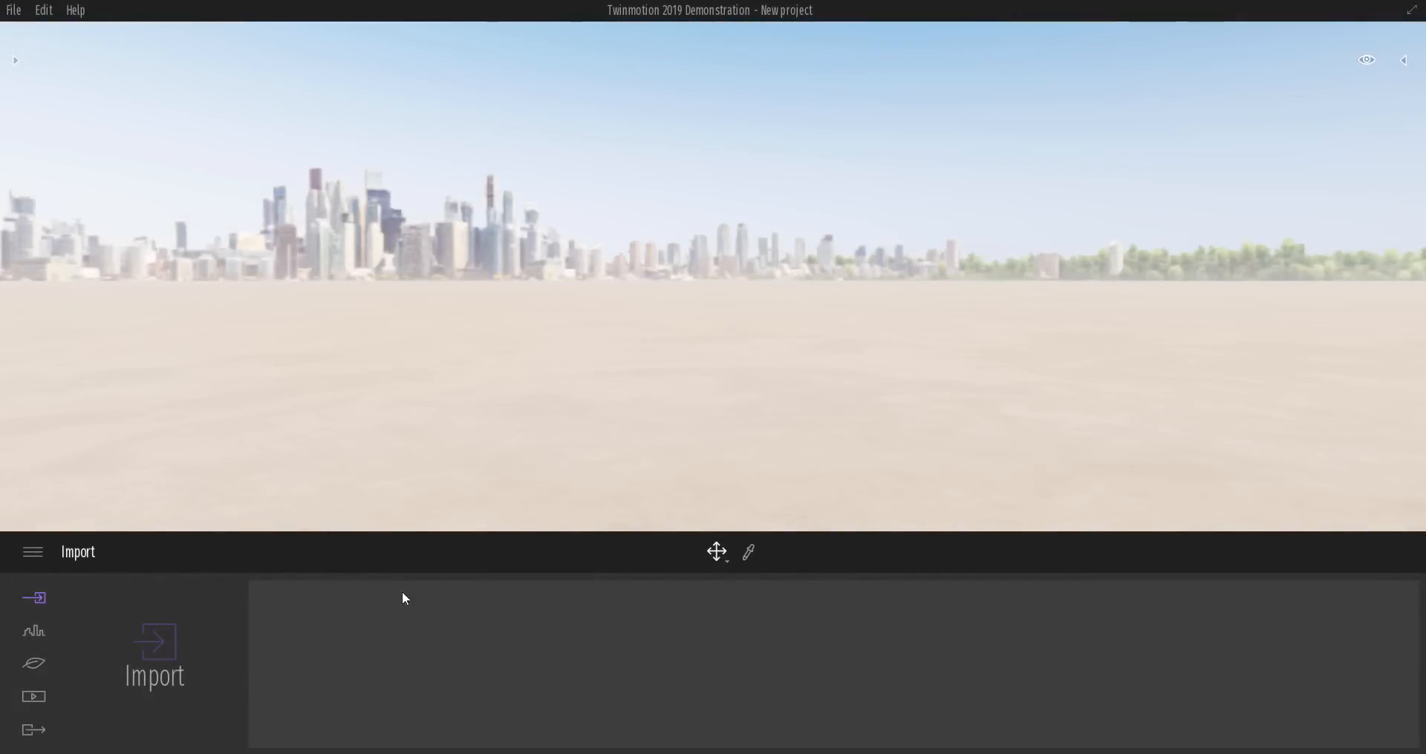
{"action": "mouse_move", "coordinate": [401, 466]}
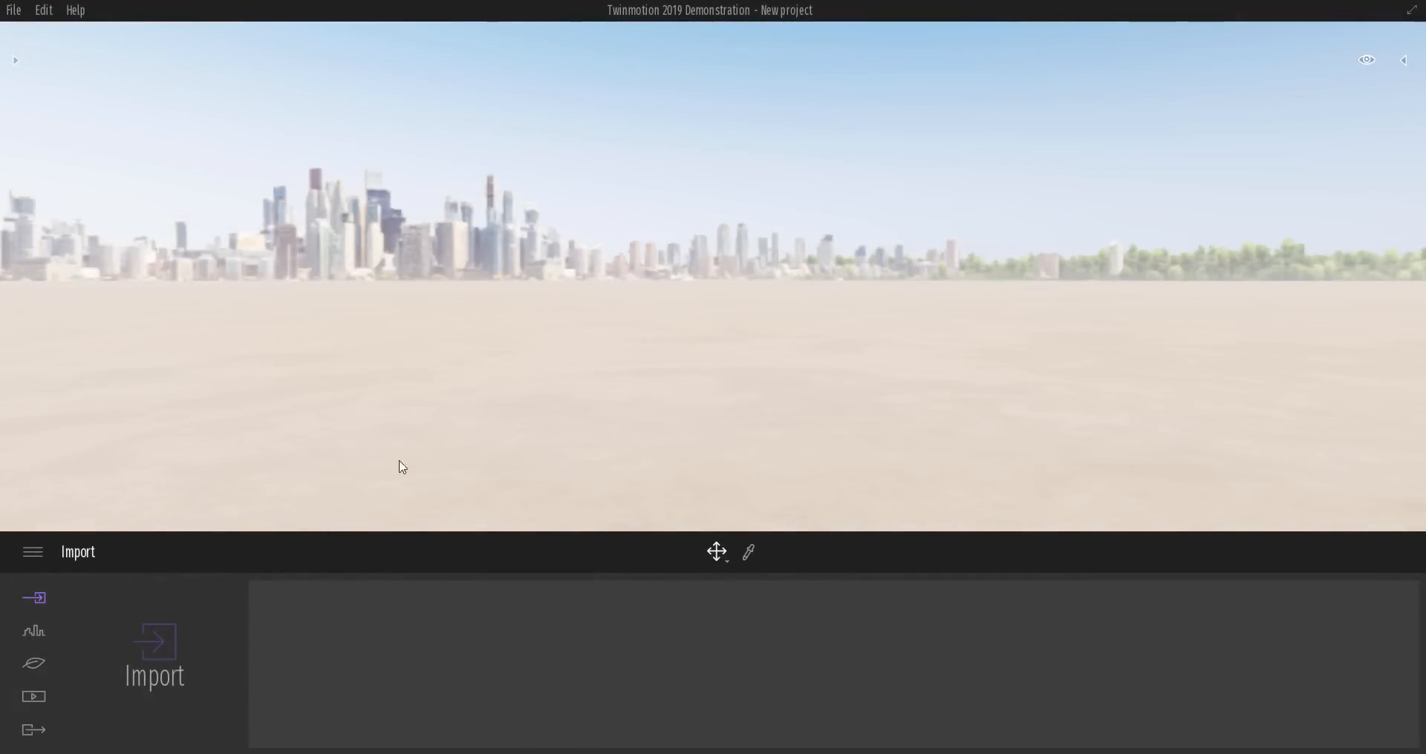
{"action": "mouse_move", "coordinate": [34, 597]}
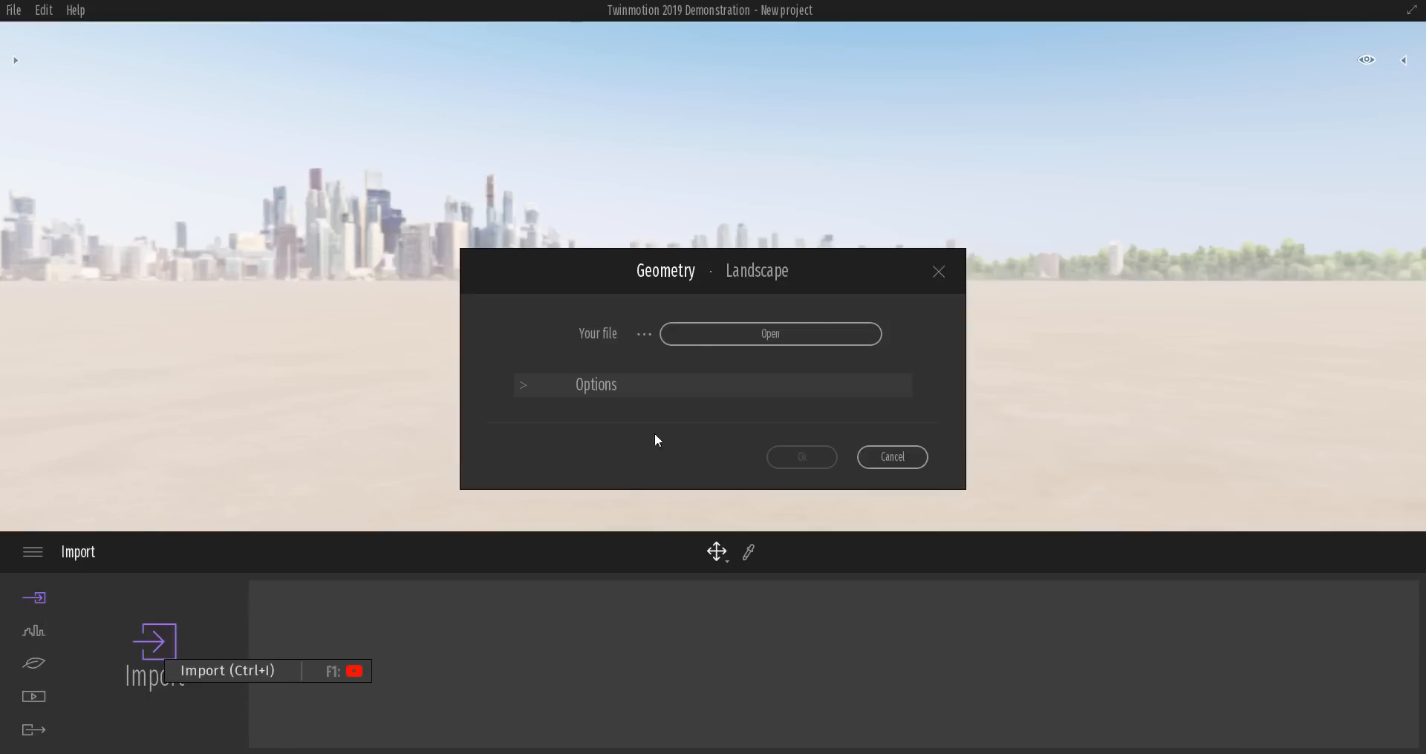
Step: Choose the home_skp model file from the Models folder and confirm its import
{"action": "left_click", "coordinate": [769, 333]}
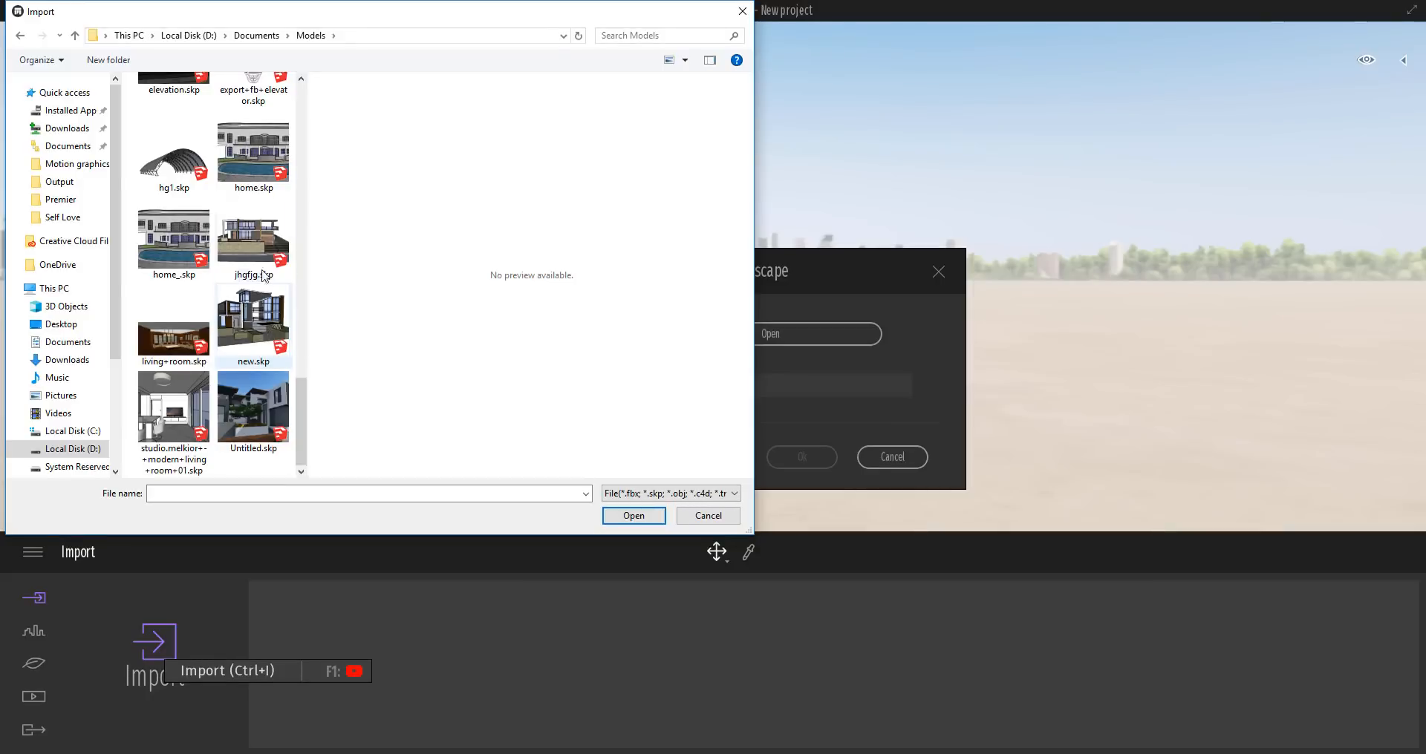
{"action": "left_click", "coordinate": [173, 237]}
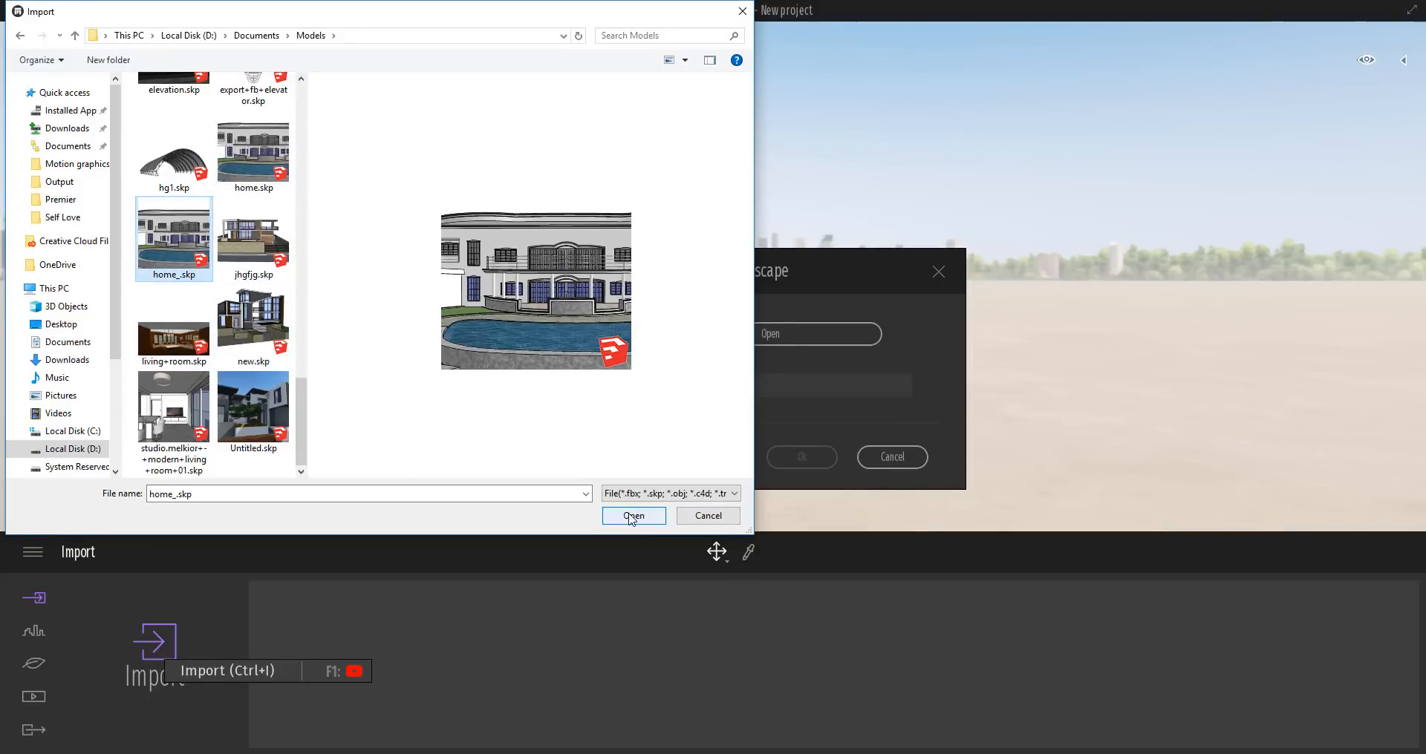
{"action": "left_click", "coordinate": [633, 515]}
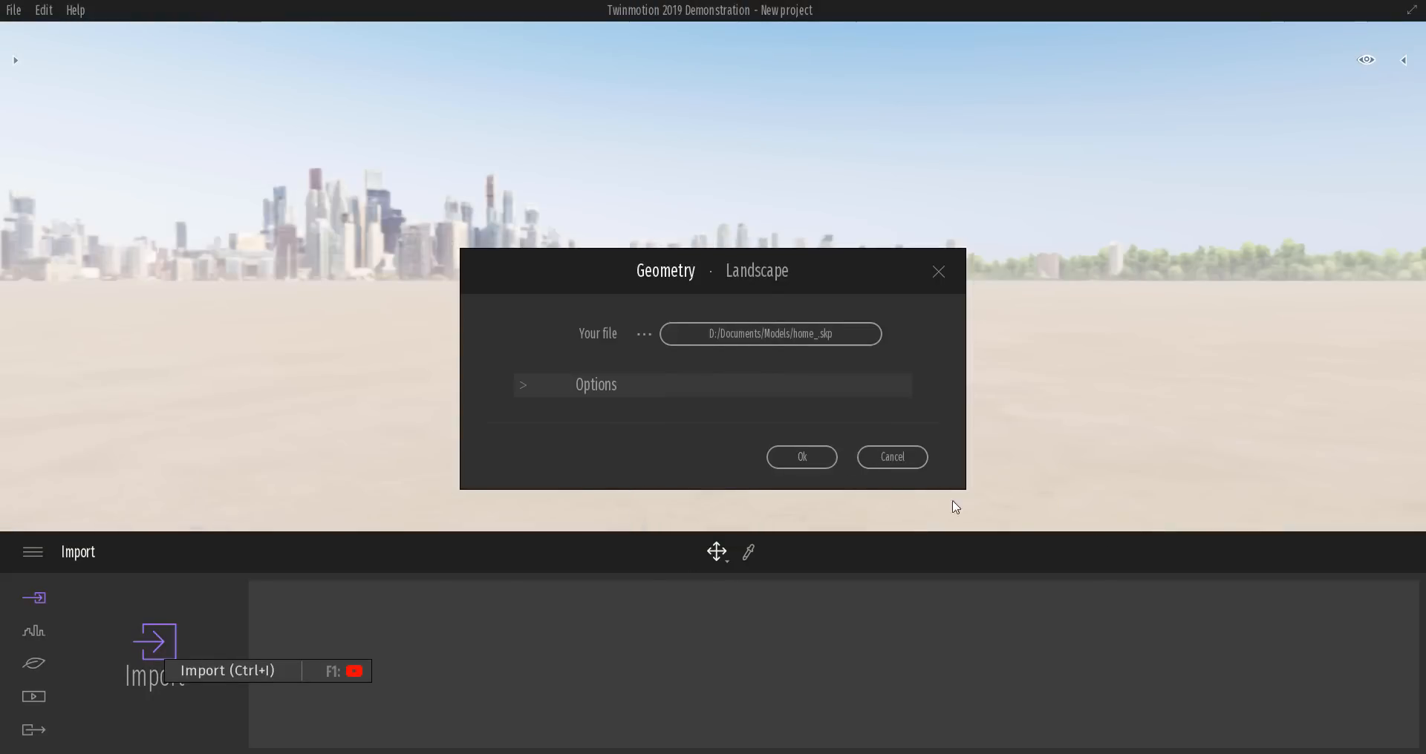
{"action": "left_click", "coordinate": [800, 457]}
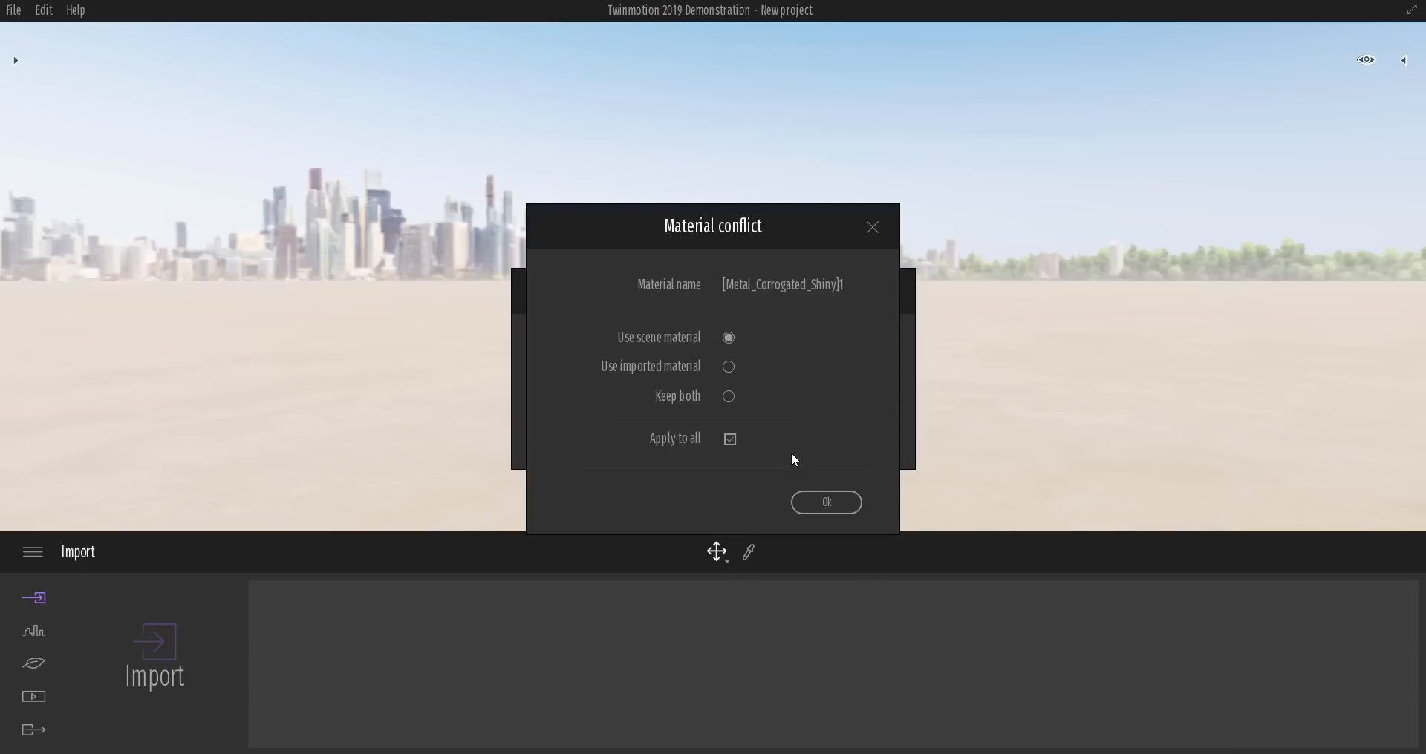
{"action": "mouse_move", "coordinate": [658, 381]}
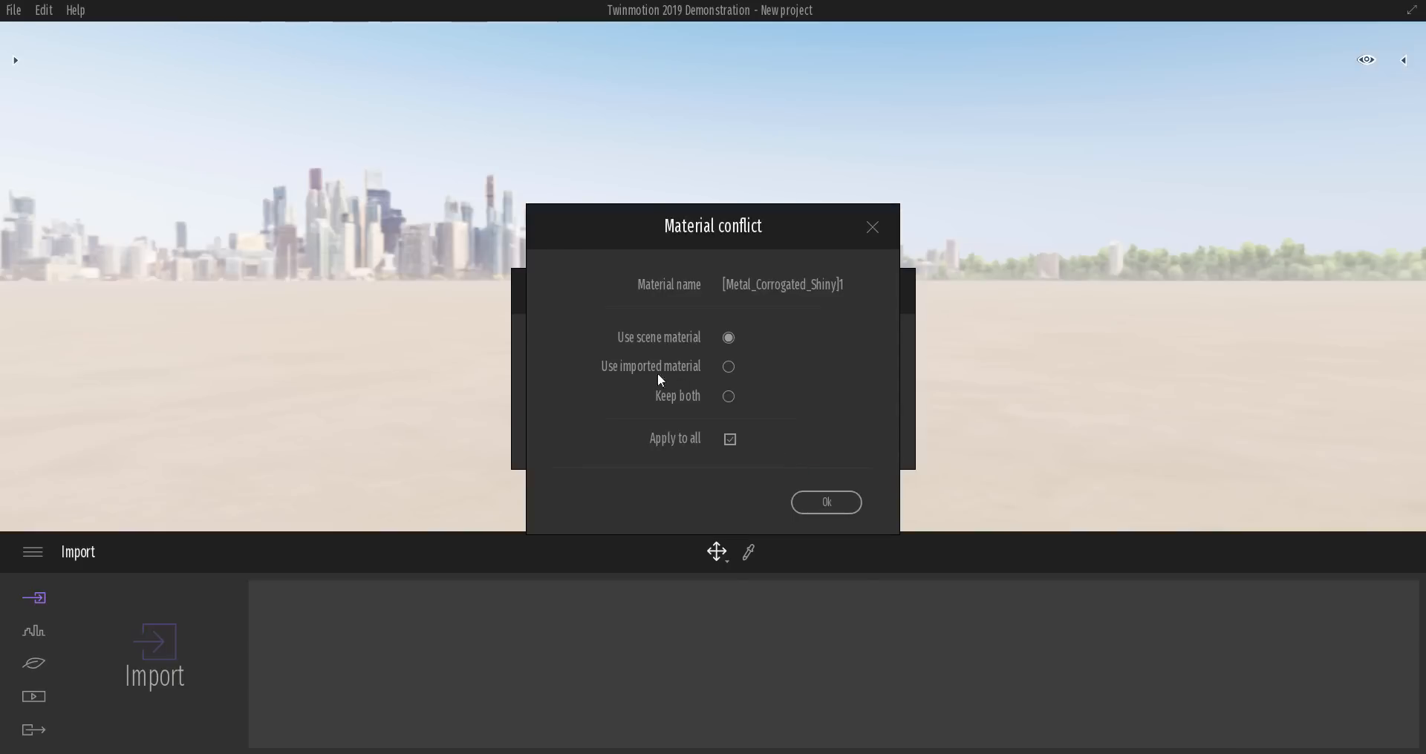
{"action": "mouse_move", "coordinate": [700, 315]}
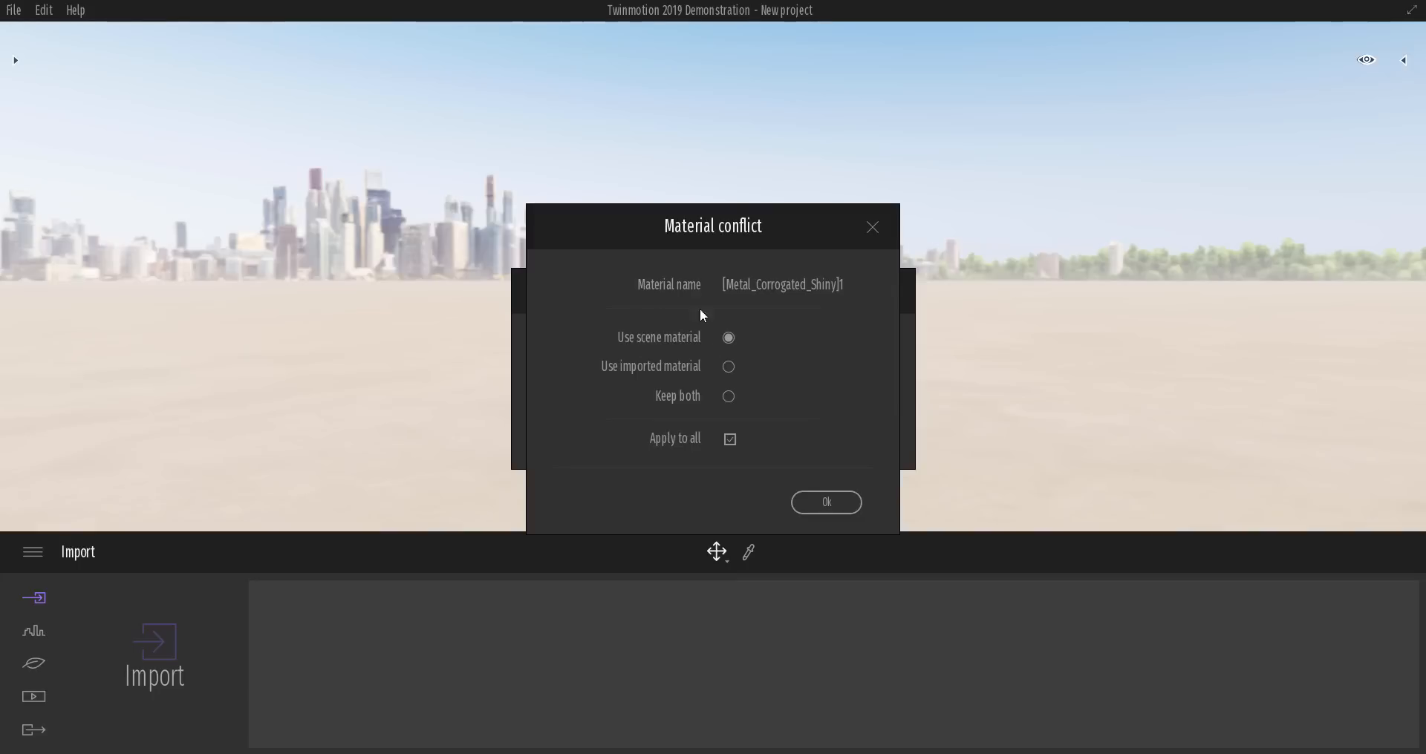
{"action": "mouse_move", "coordinate": [761, 374]}
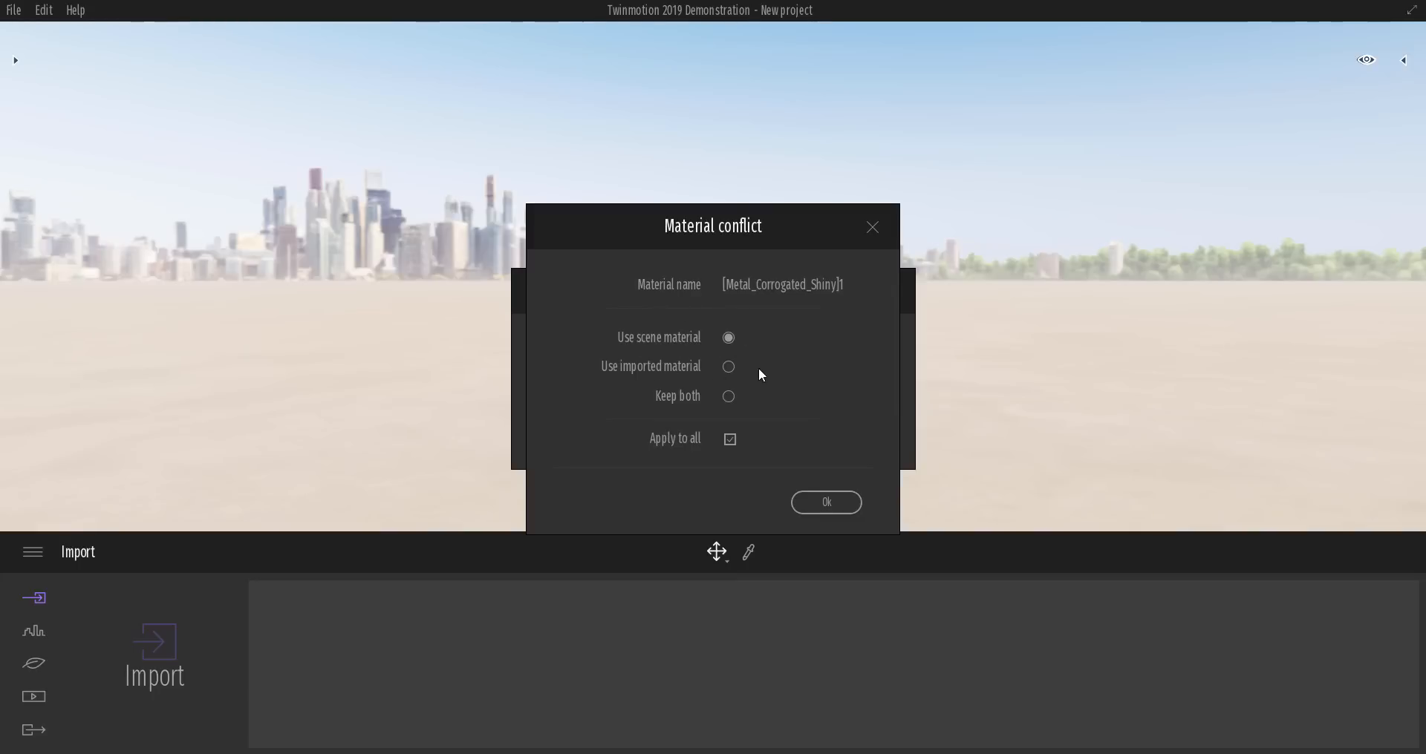
{"action": "mouse_move", "coordinate": [645, 394]}
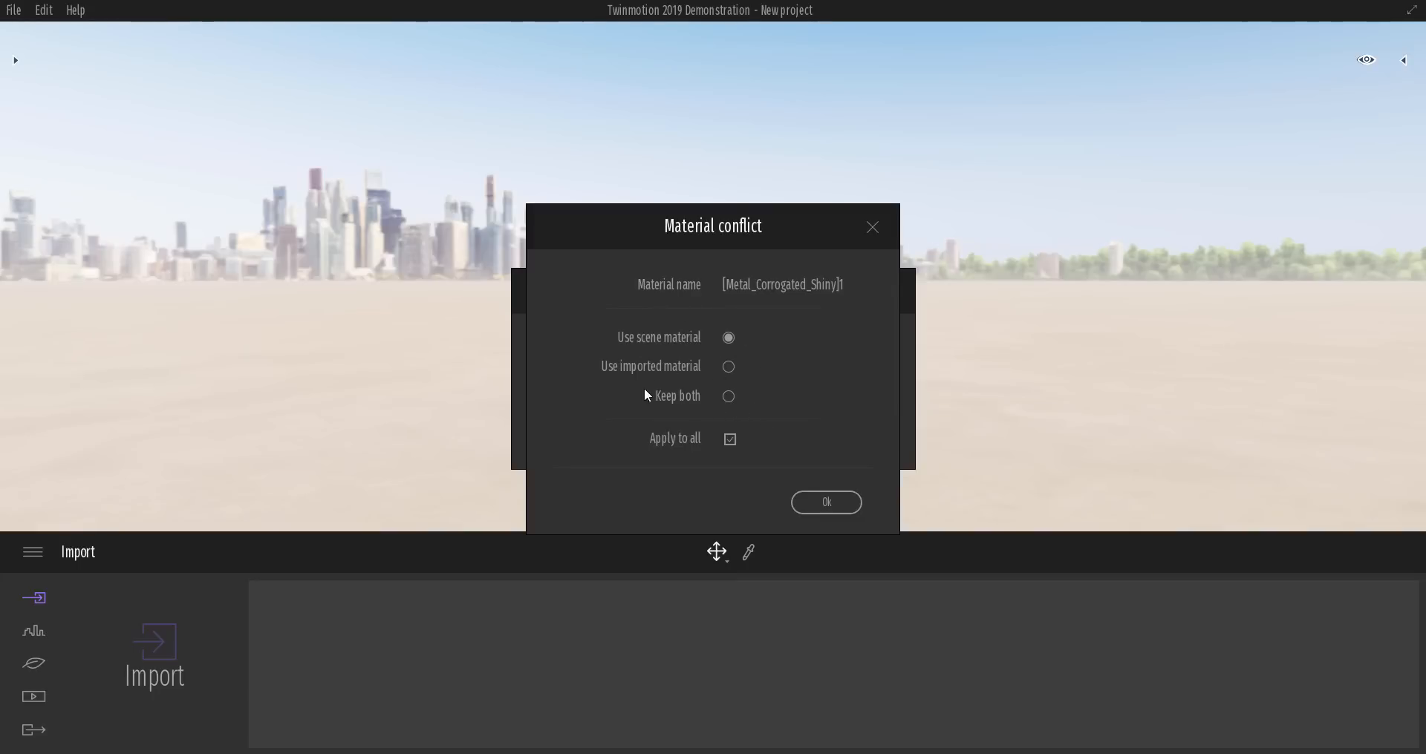
Step: Use imported materials for clashing names and finish importing home_skp
{"action": "left_click", "coordinate": [729, 367]}
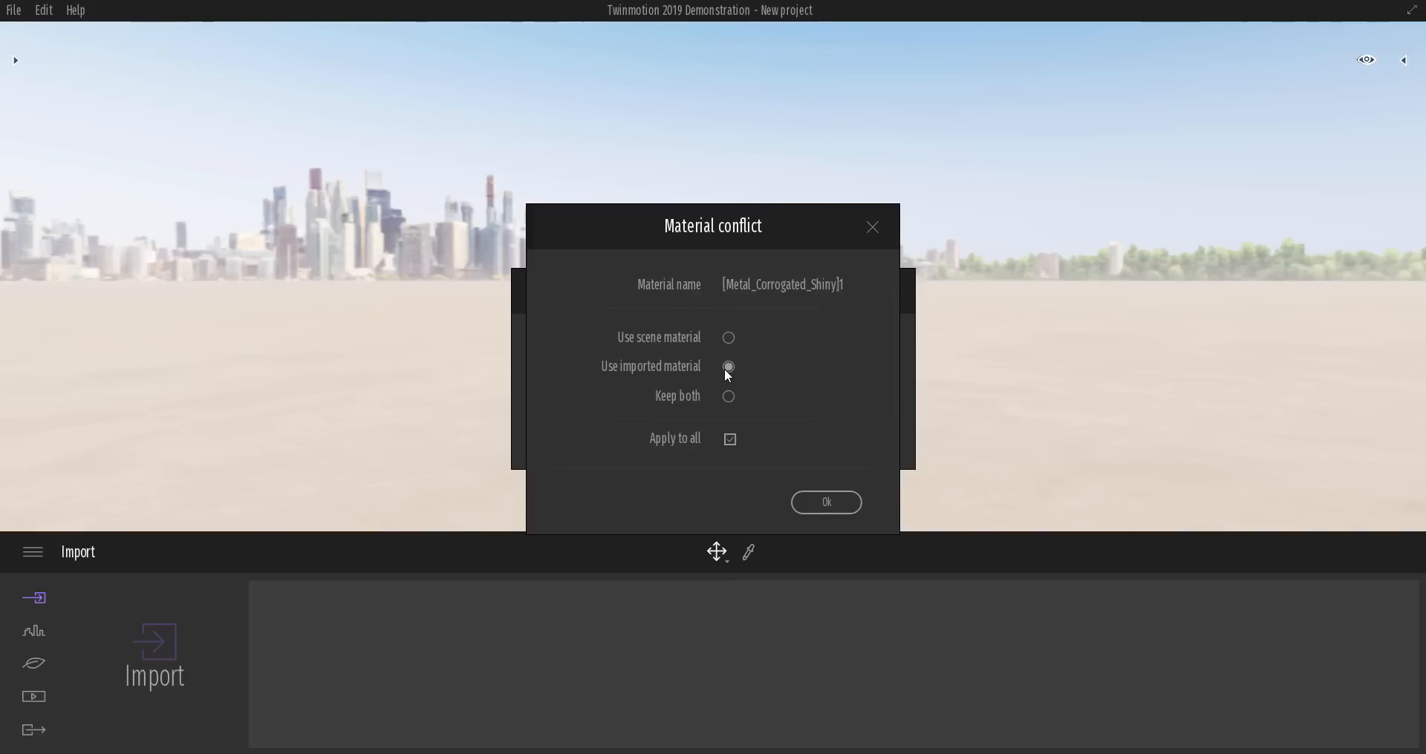
{"action": "left_click", "coordinate": [825, 502]}
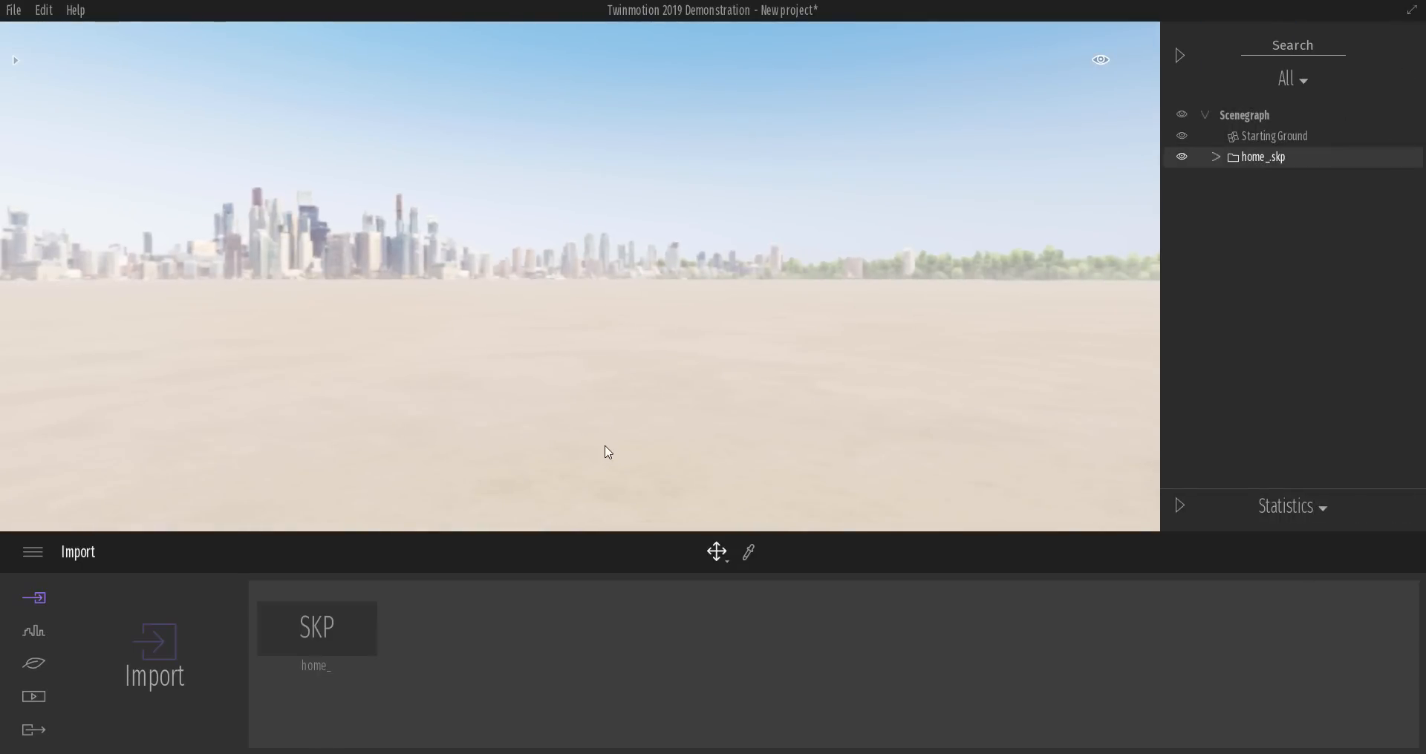
{"action": "mouse_move", "coordinate": [662, 364]}
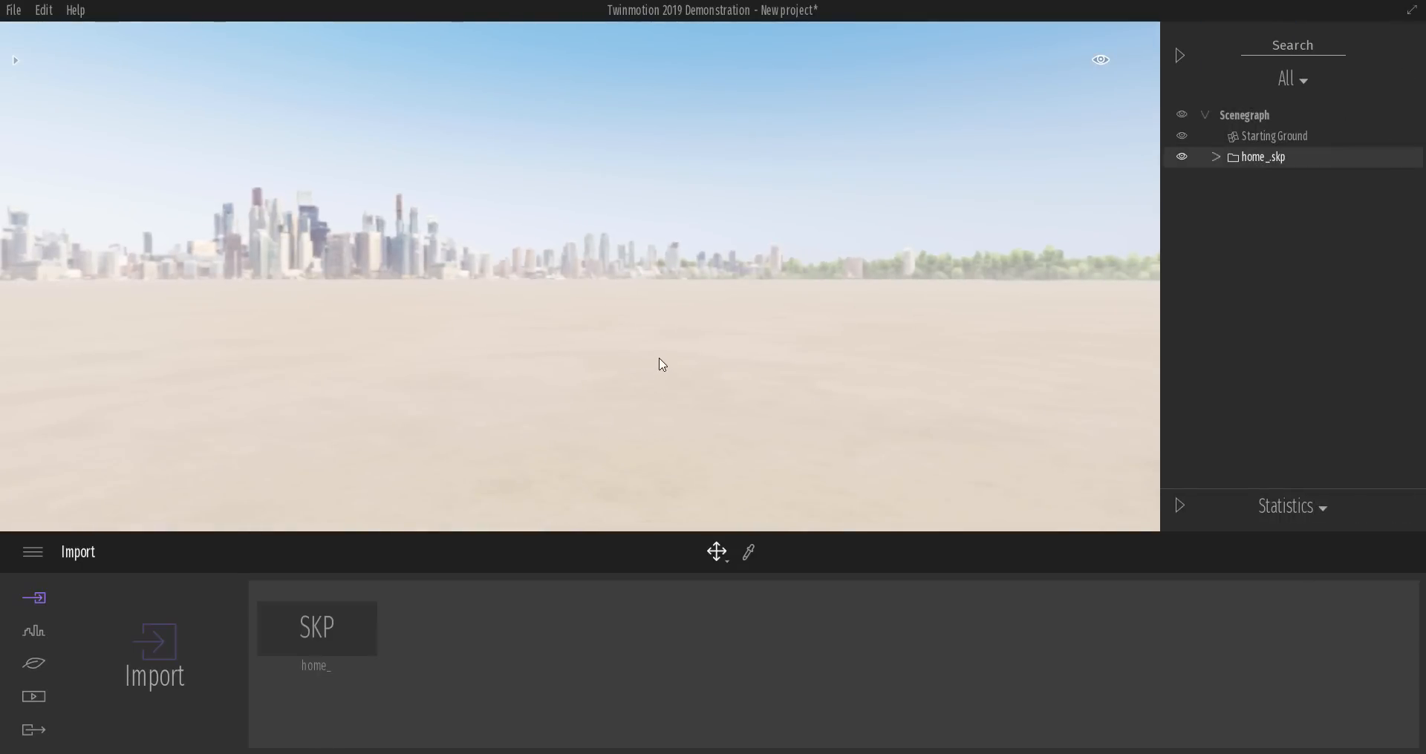
{"action": "mouse_move", "coordinate": [728, 292]}
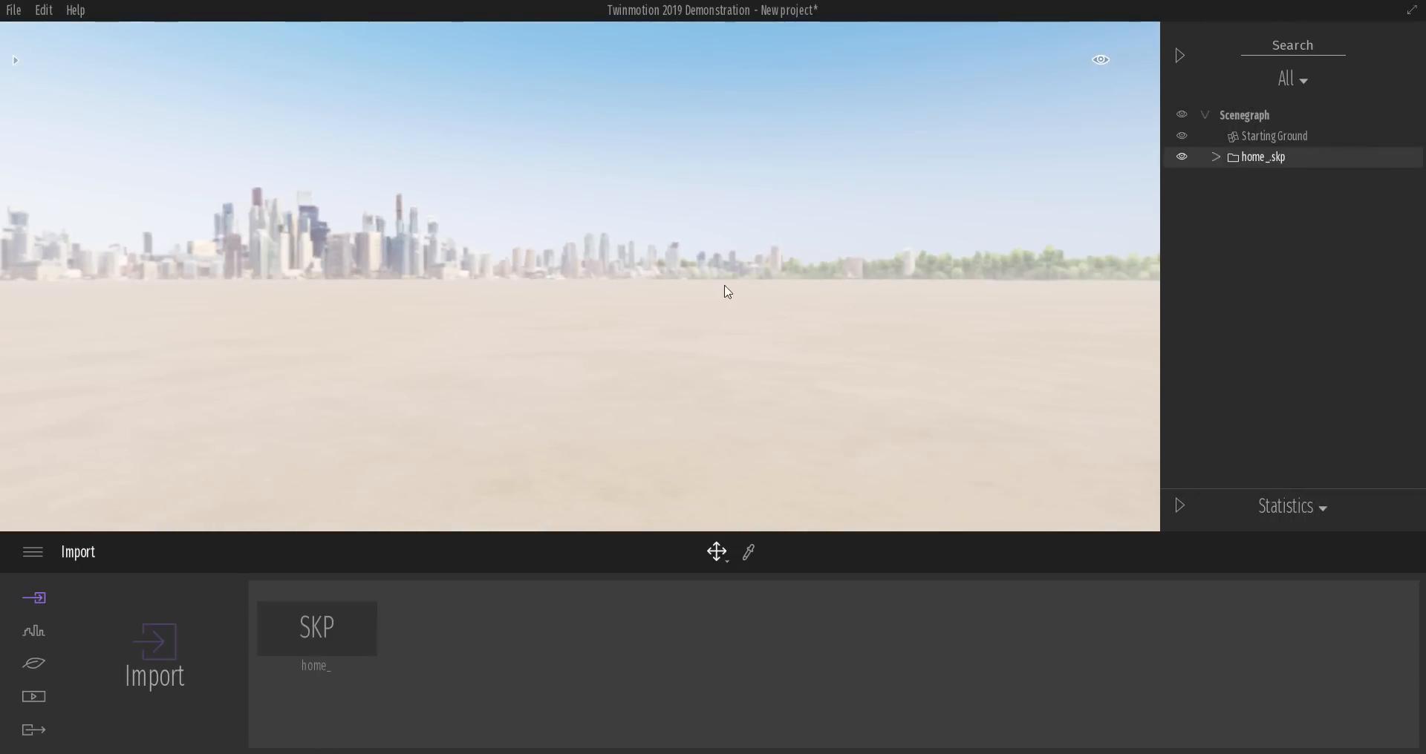
Step: Expand the home_skp hierarchy in the Scenegraph and fold it back up
{"action": "left_click", "coordinate": [1216, 157]}
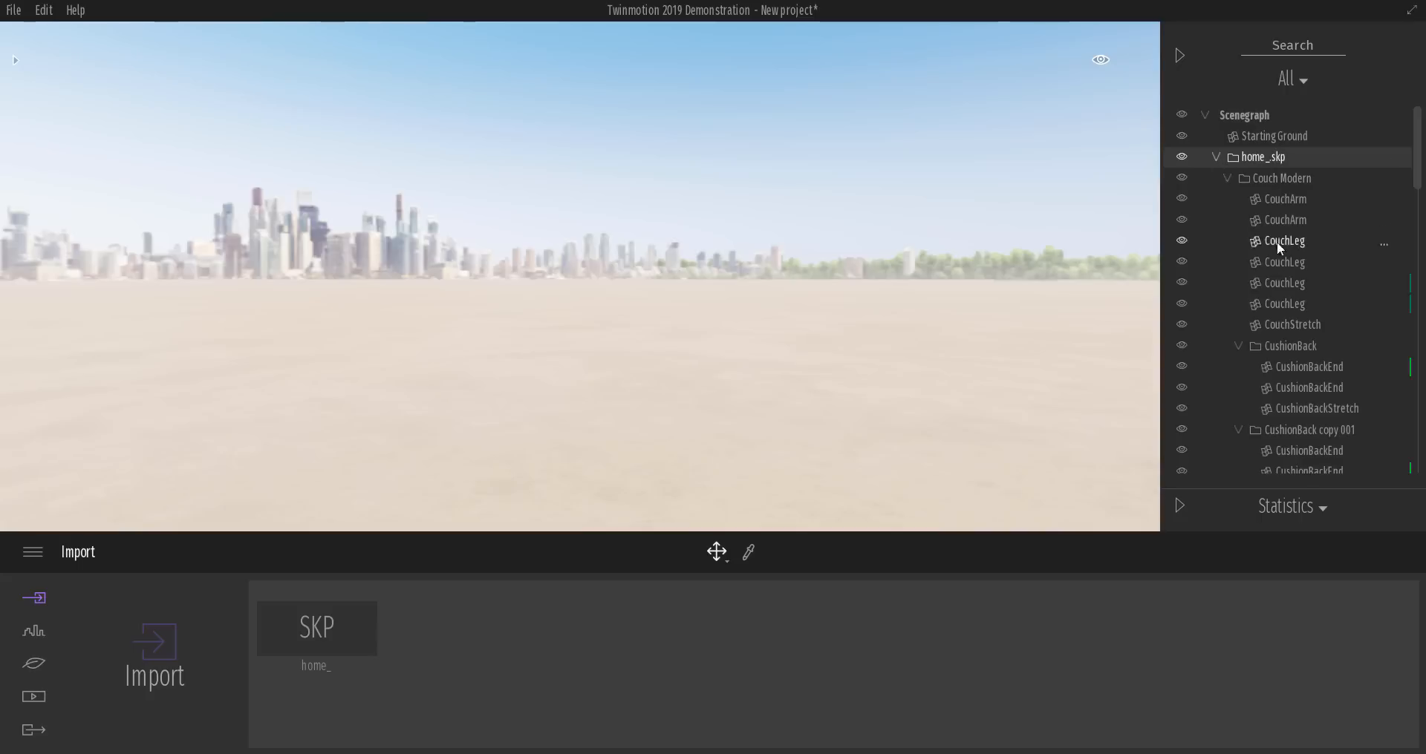
{"action": "left_click", "coordinate": [1216, 156]}
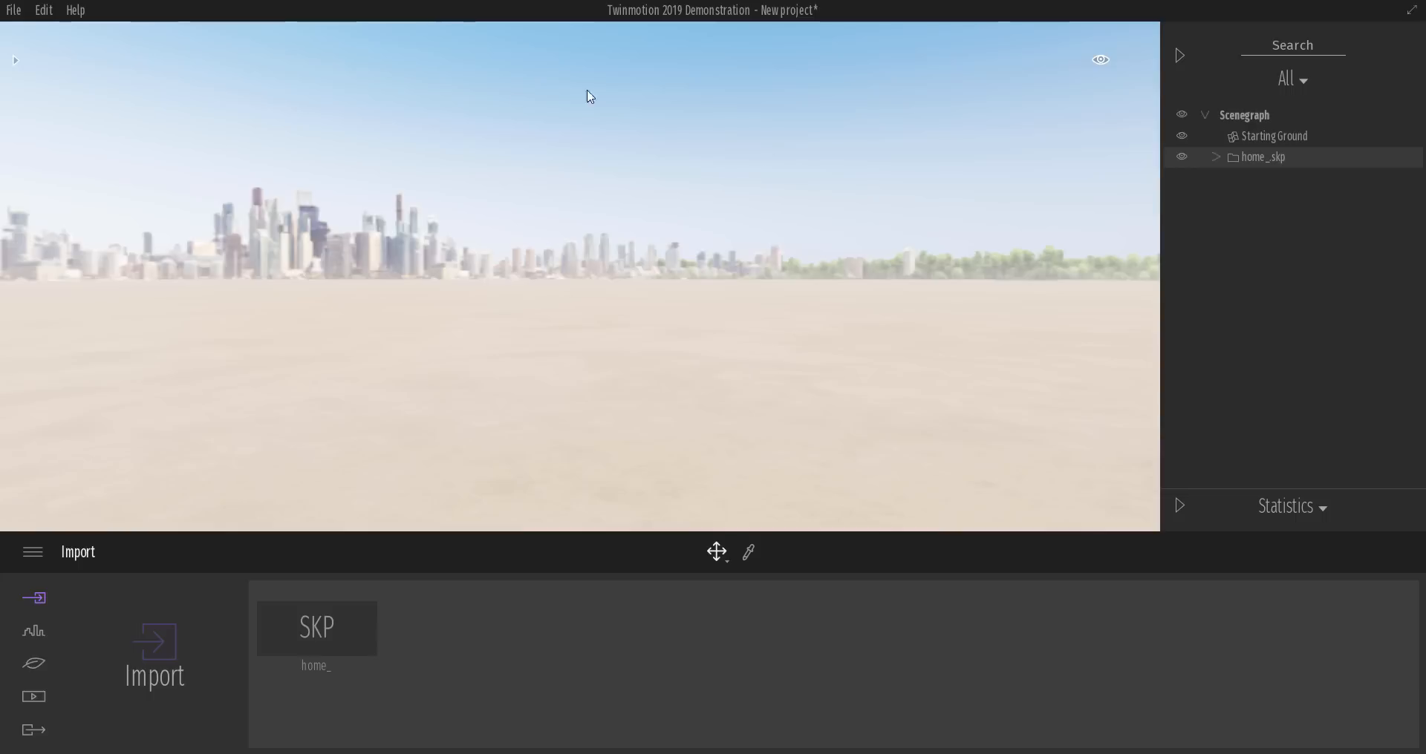
{"action": "mouse_move", "coordinate": [634, 368]}
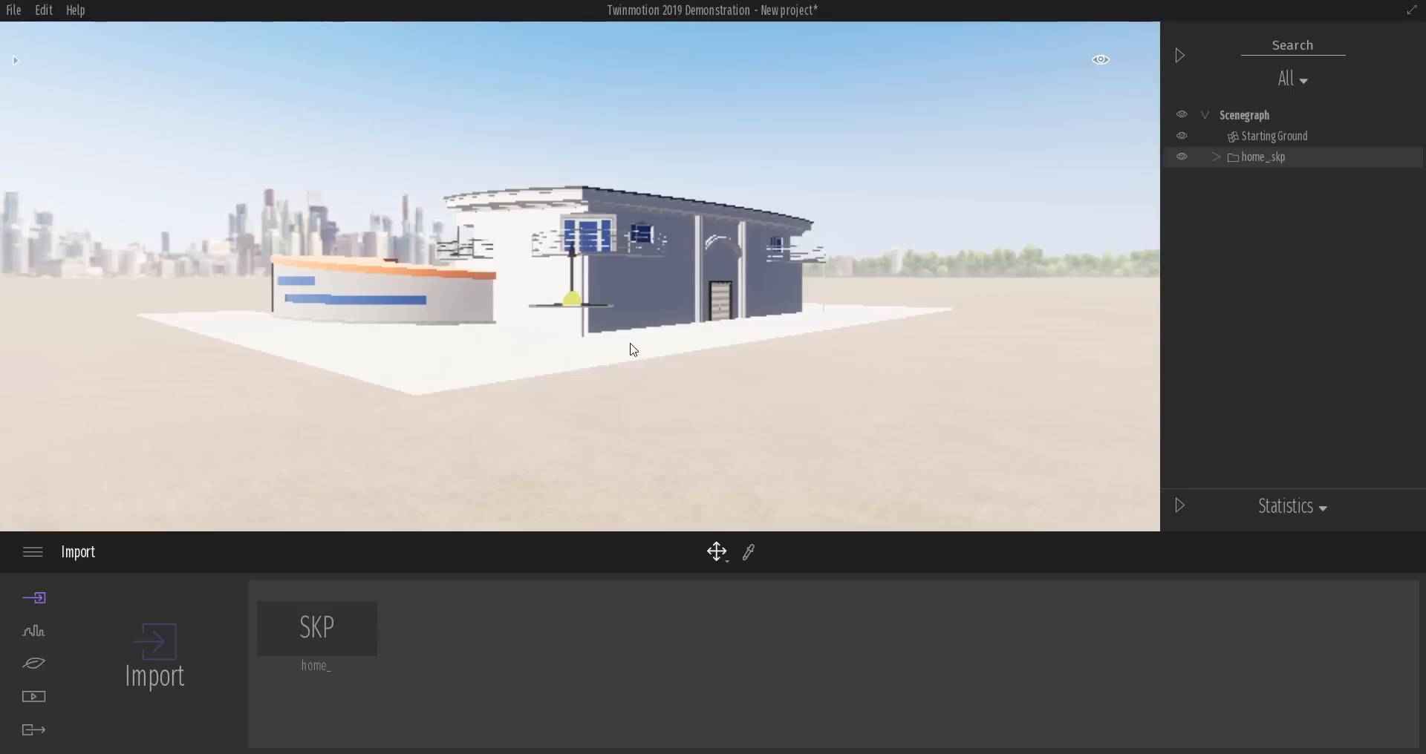
Step: In Edit > Preferences, set the Quality level to Ultra and confirm
{"action": "left_click", "coordinate": [43, 10]}
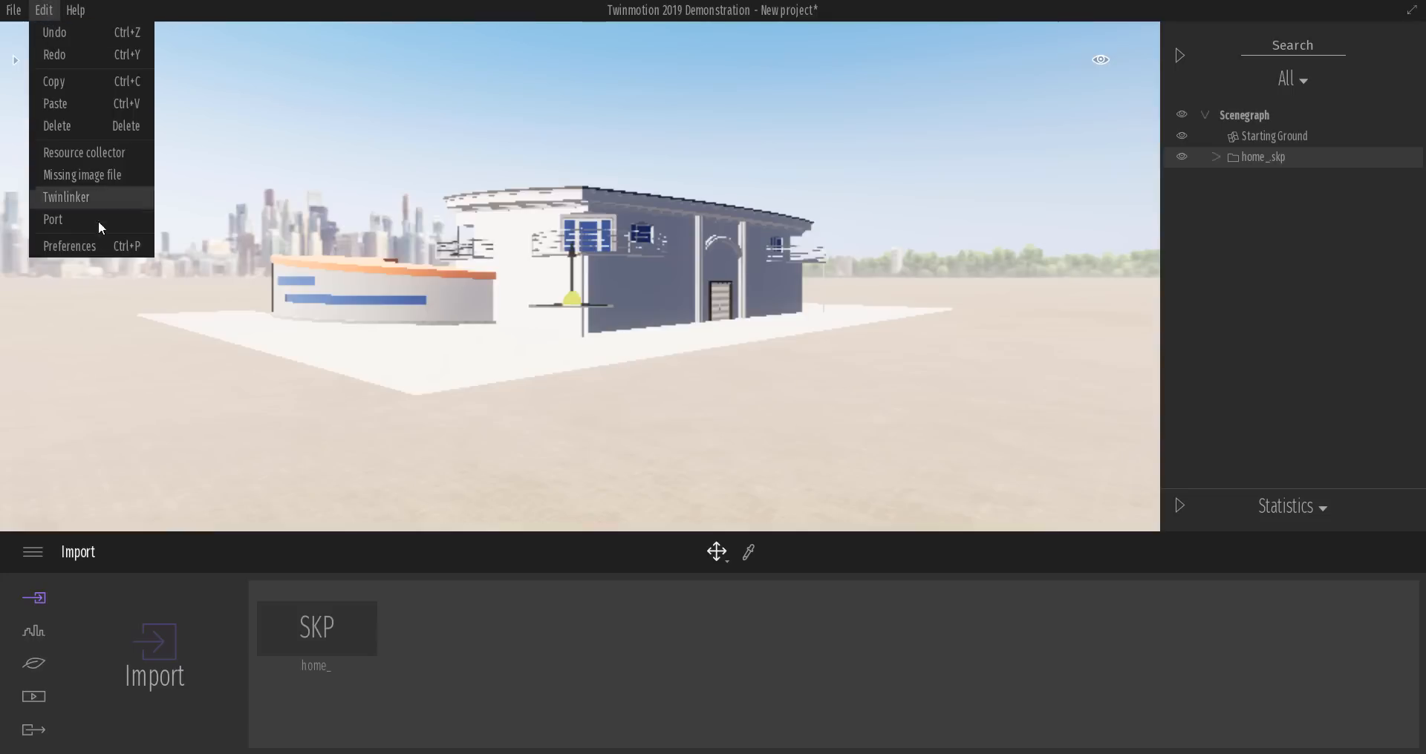
{"action": "left_click", "coordinate": [69, 245]}
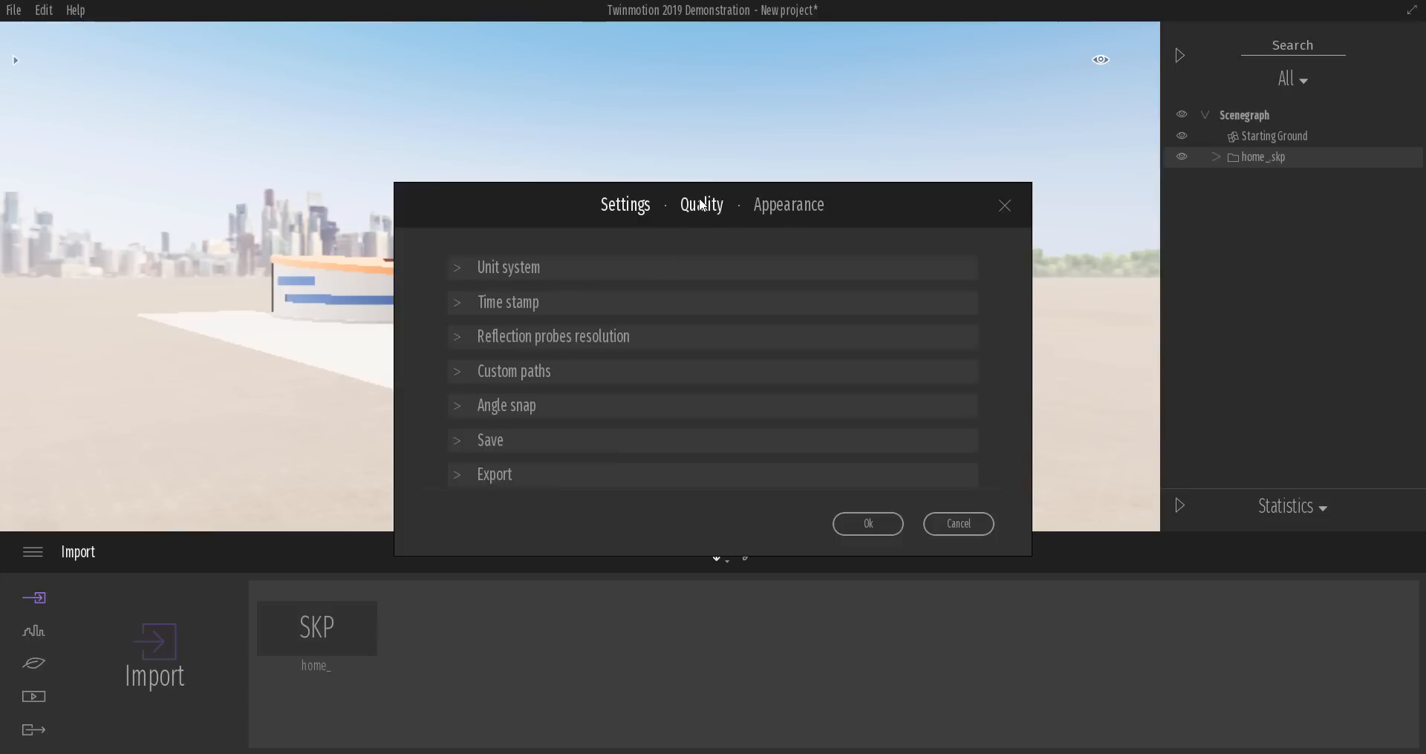
{"action": "left_click", "coordinate": [700, 204]}
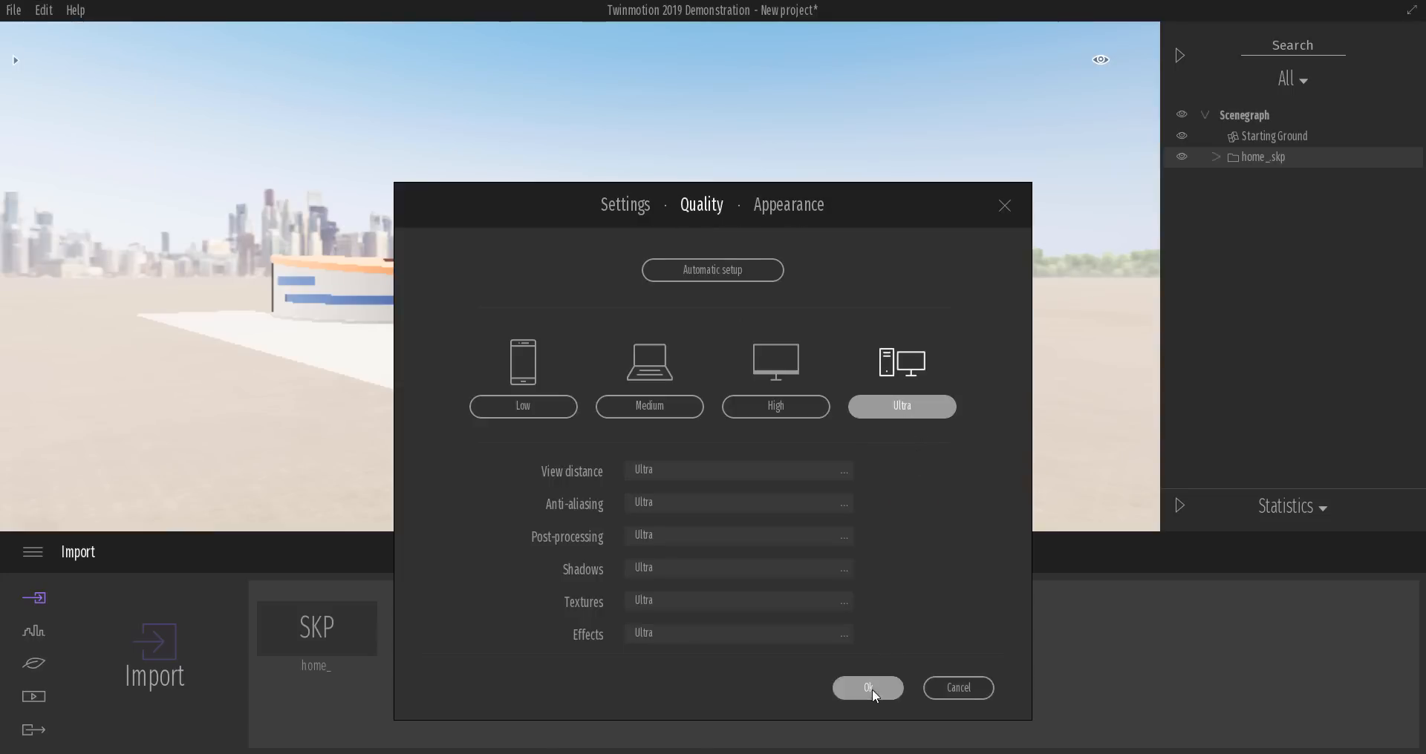
{"action": "left_click", "coordinate": [866, 687]}
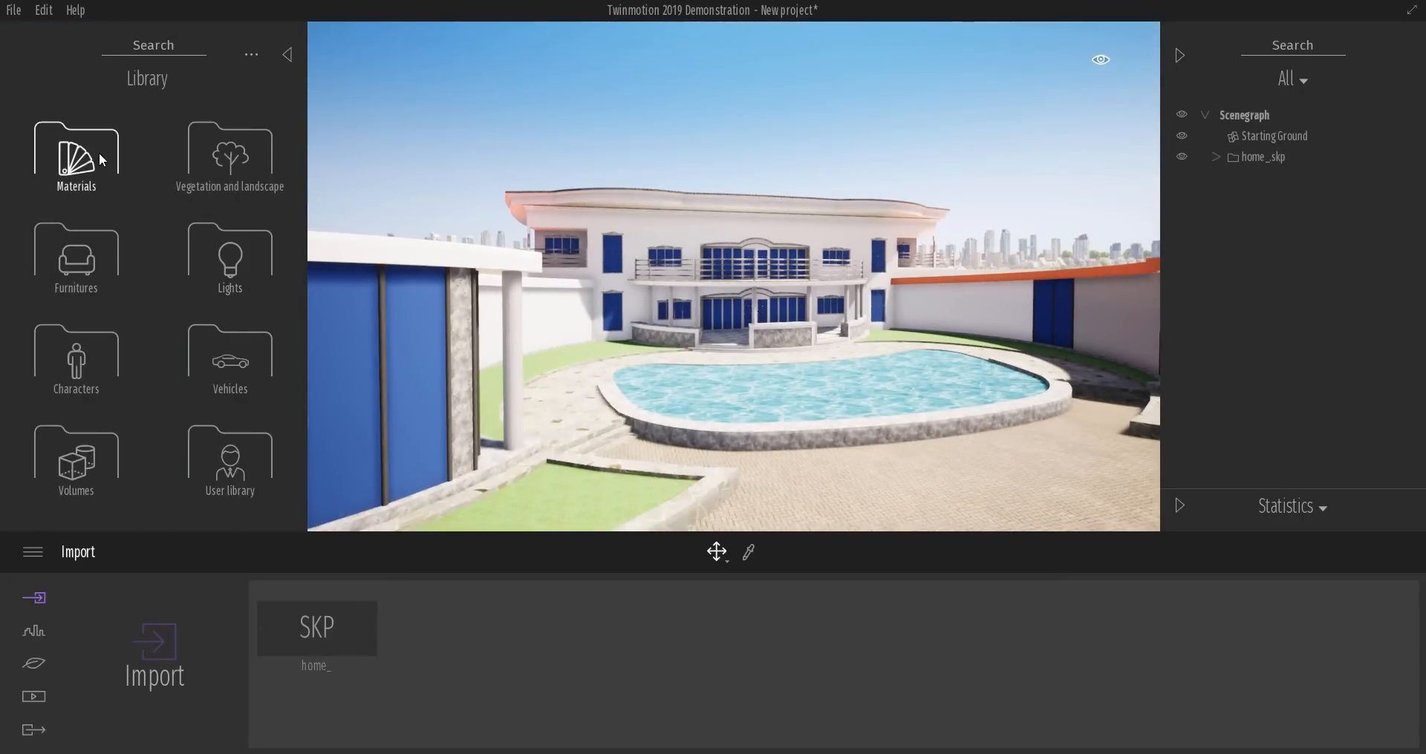
Step: Apply Reflective glass from the Glass materials to the house windows
{"action": "left_click", "coordinate": [76, 154]}
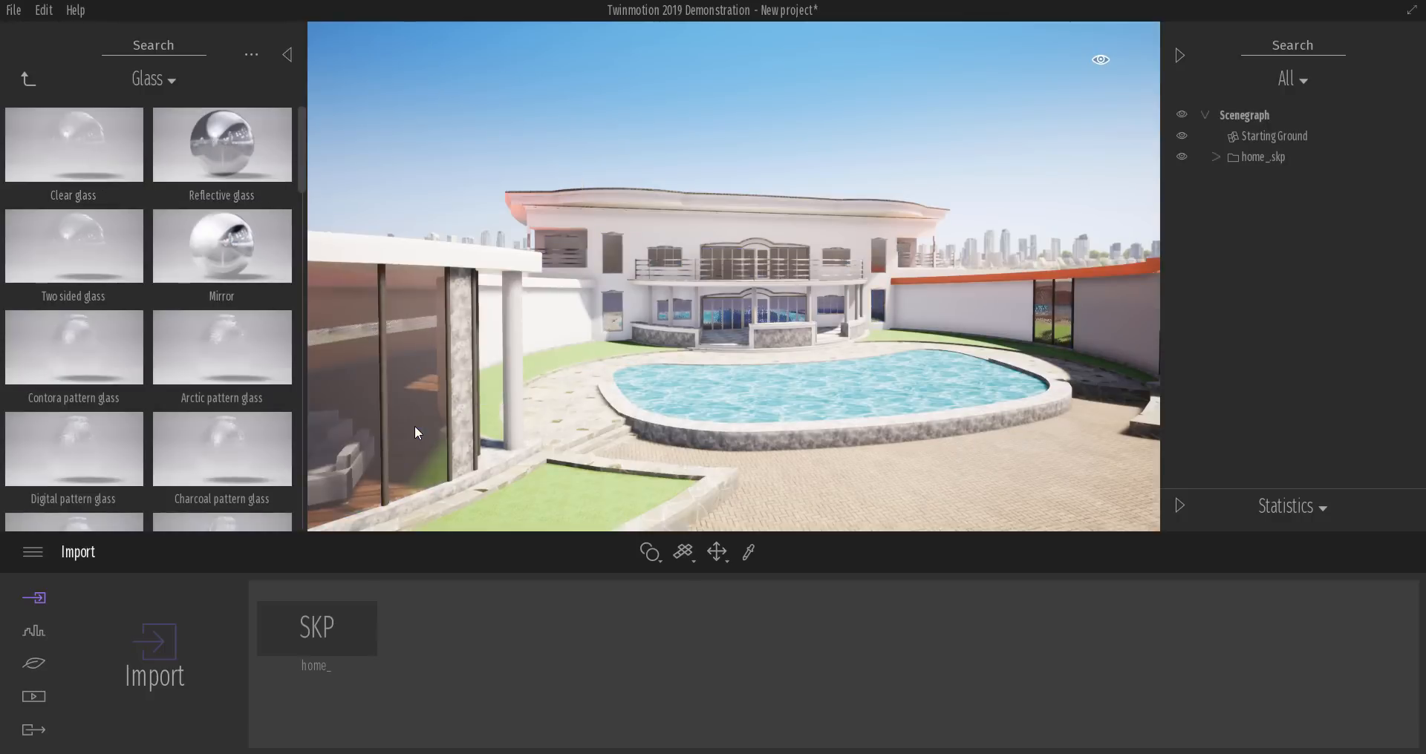
{"action": "left_click", "coordinate": [221, 145]}
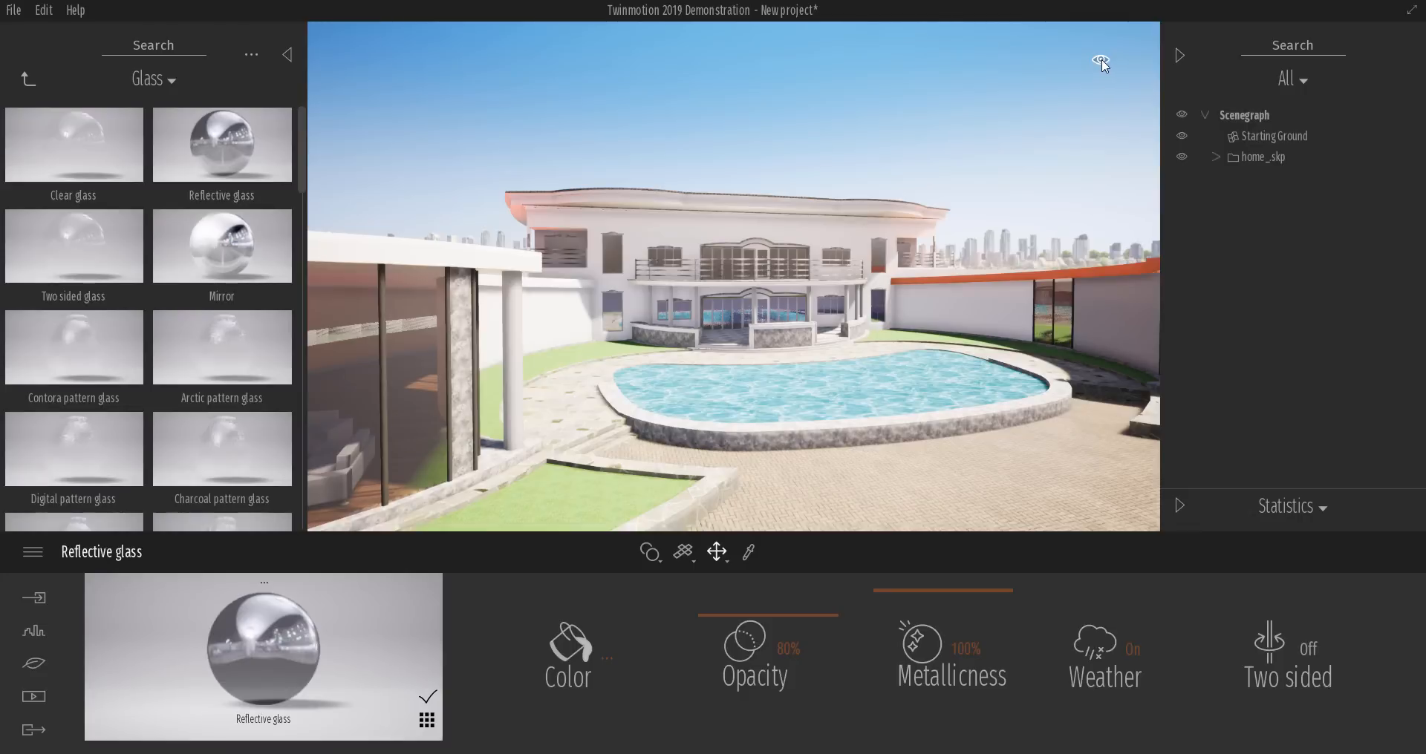
{"action": "left_click", "coordinate": [1099, 60]}
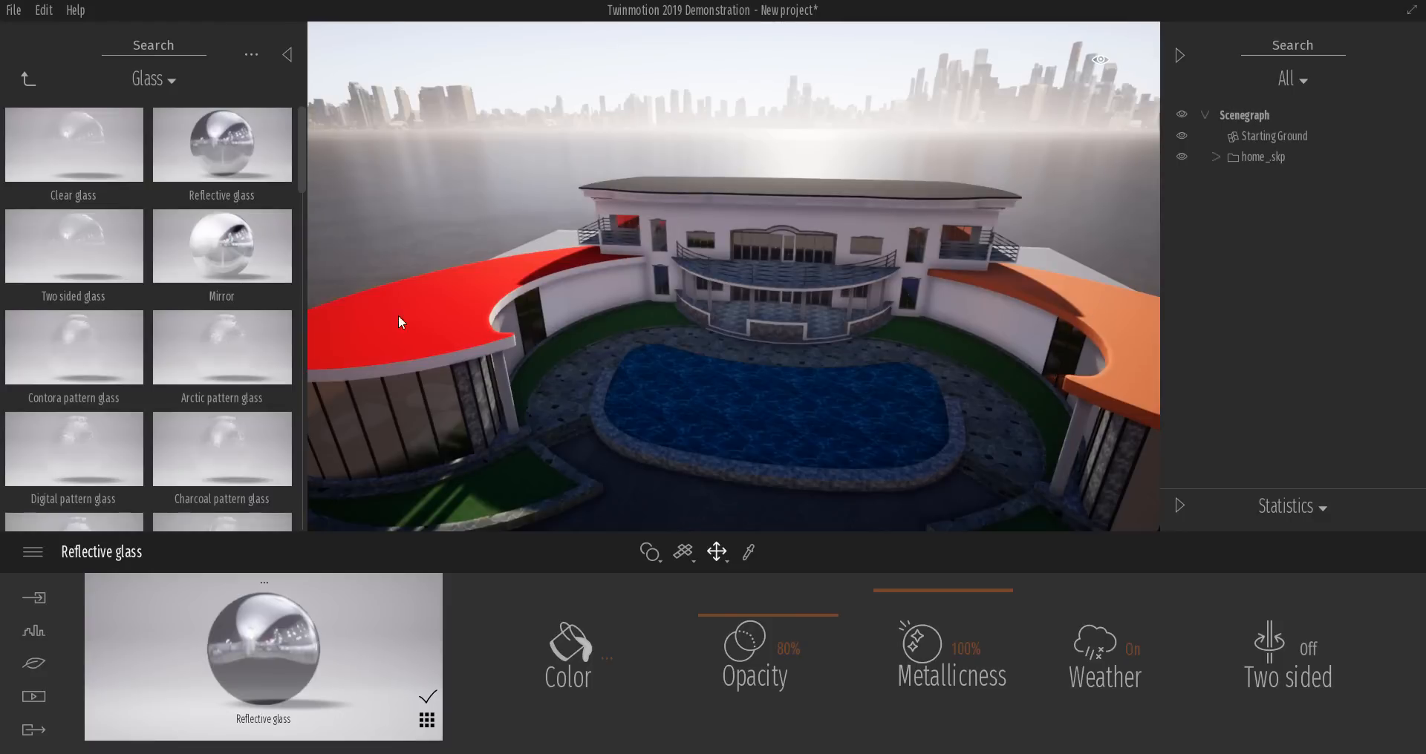
{"action": "mouse_move", "coordinate": [417, 309]}
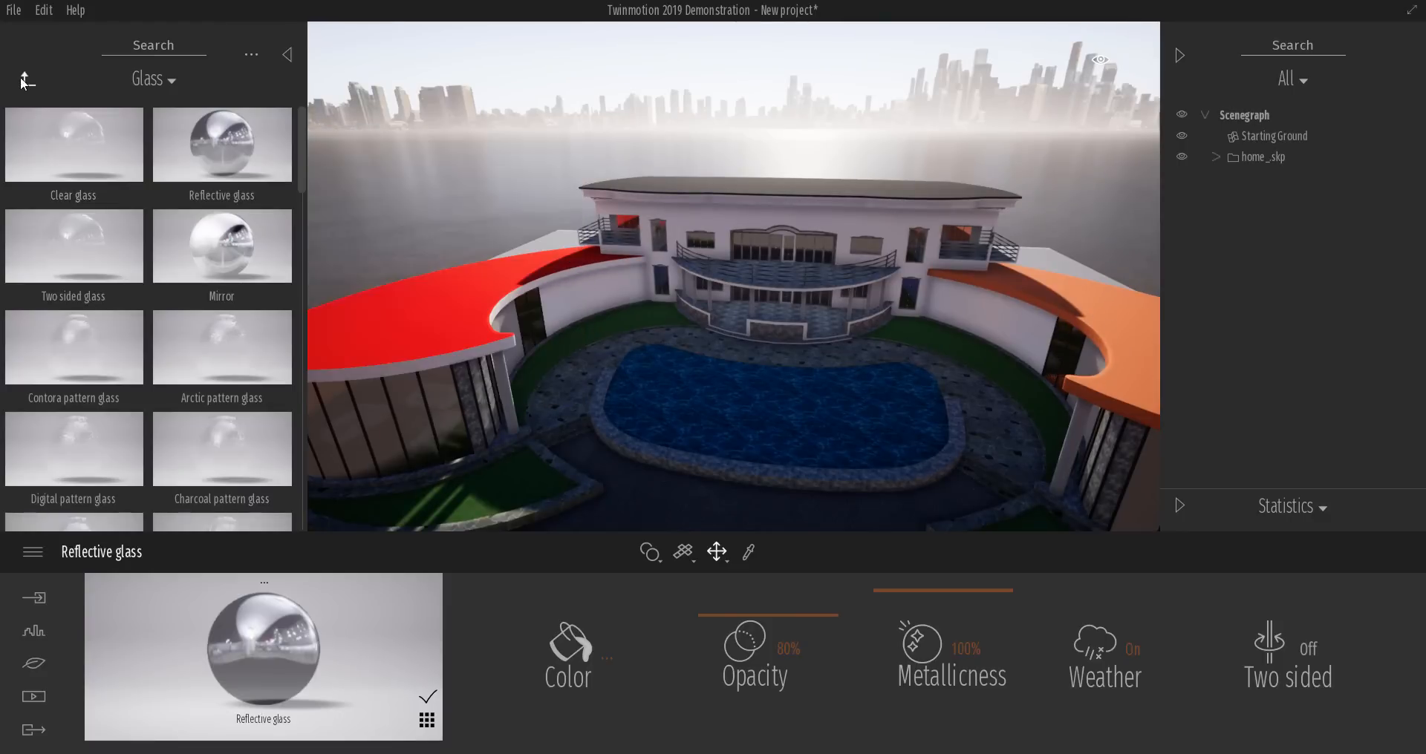
Step: Apply Bare concrete 03 from the Concrete materials to the curved roof slab and inspect it
{"action": "left_click", "coordinate": [28, 78]}
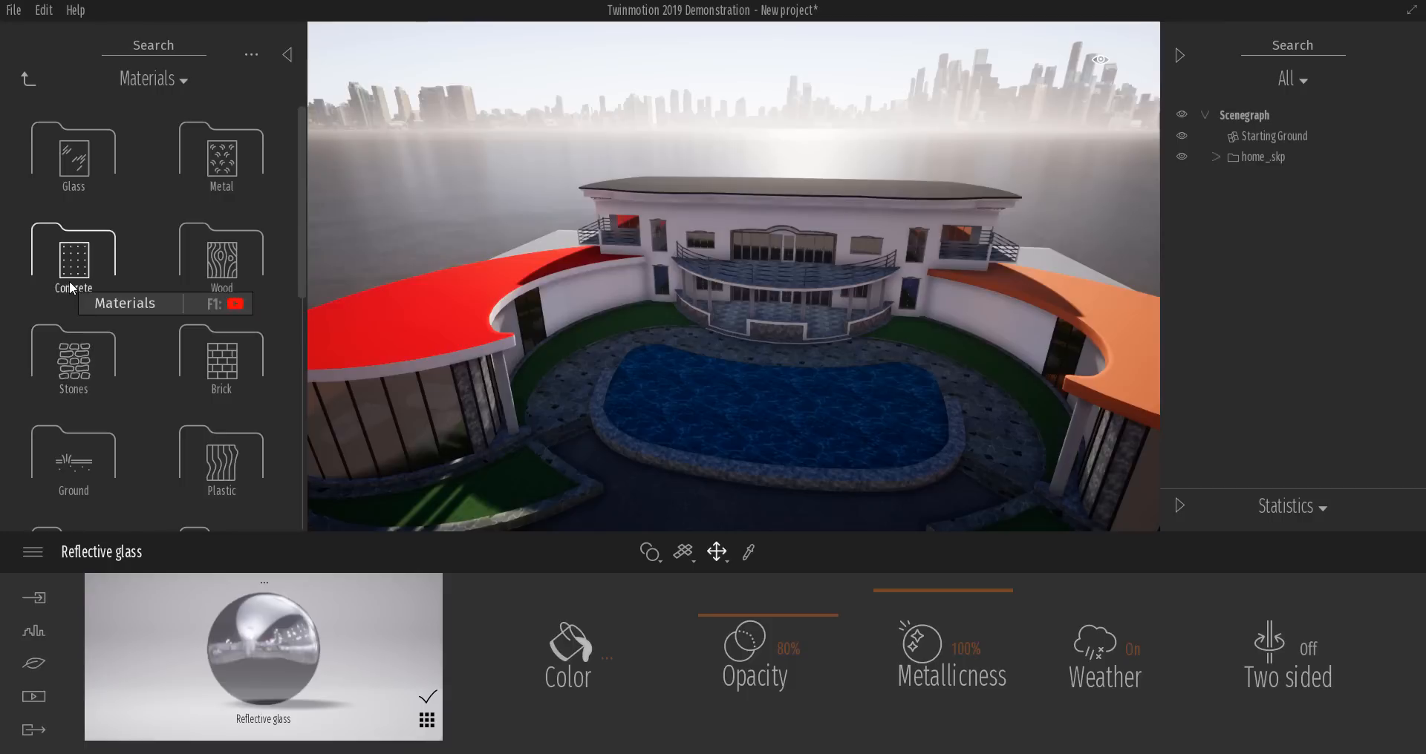
{"action": "double_click", "coordinate": [73, 259]}
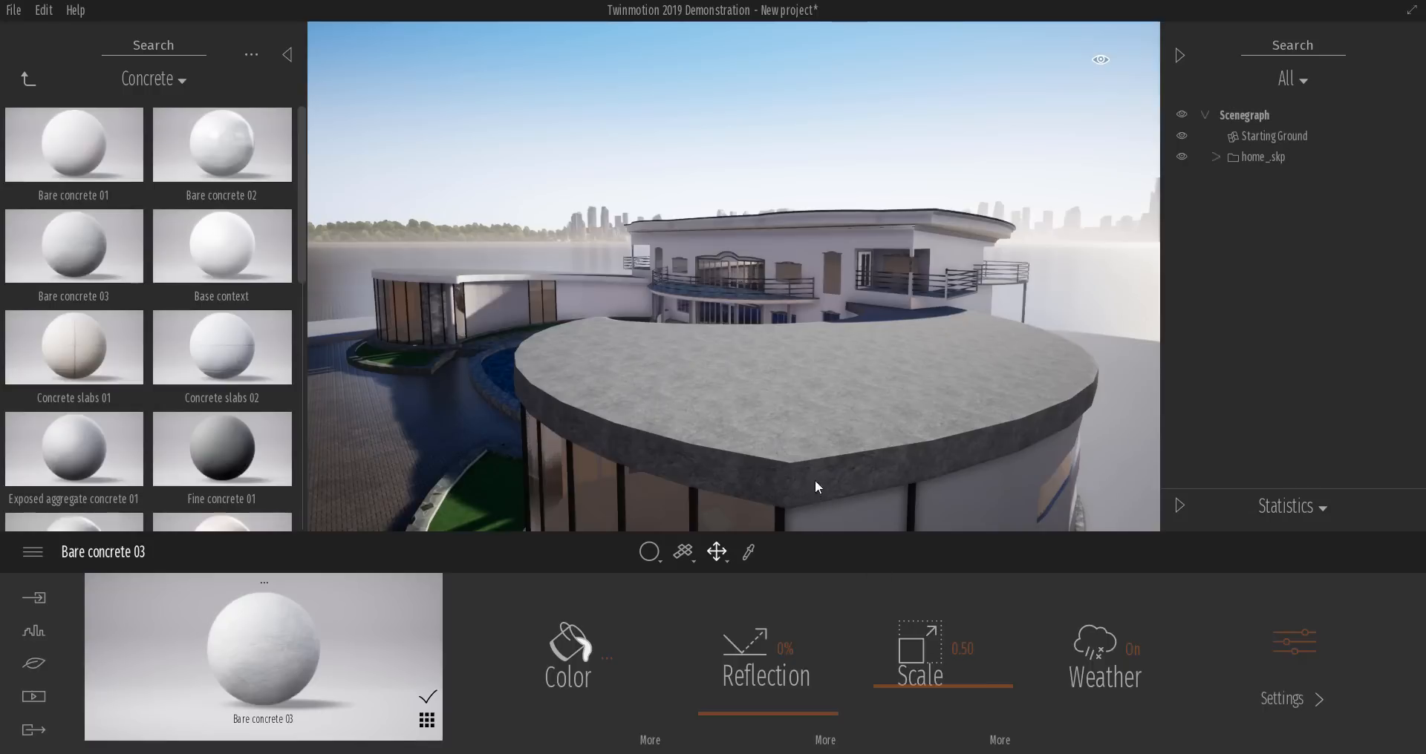
{"action": "mouse_move", "coordinate": [787, 494]}
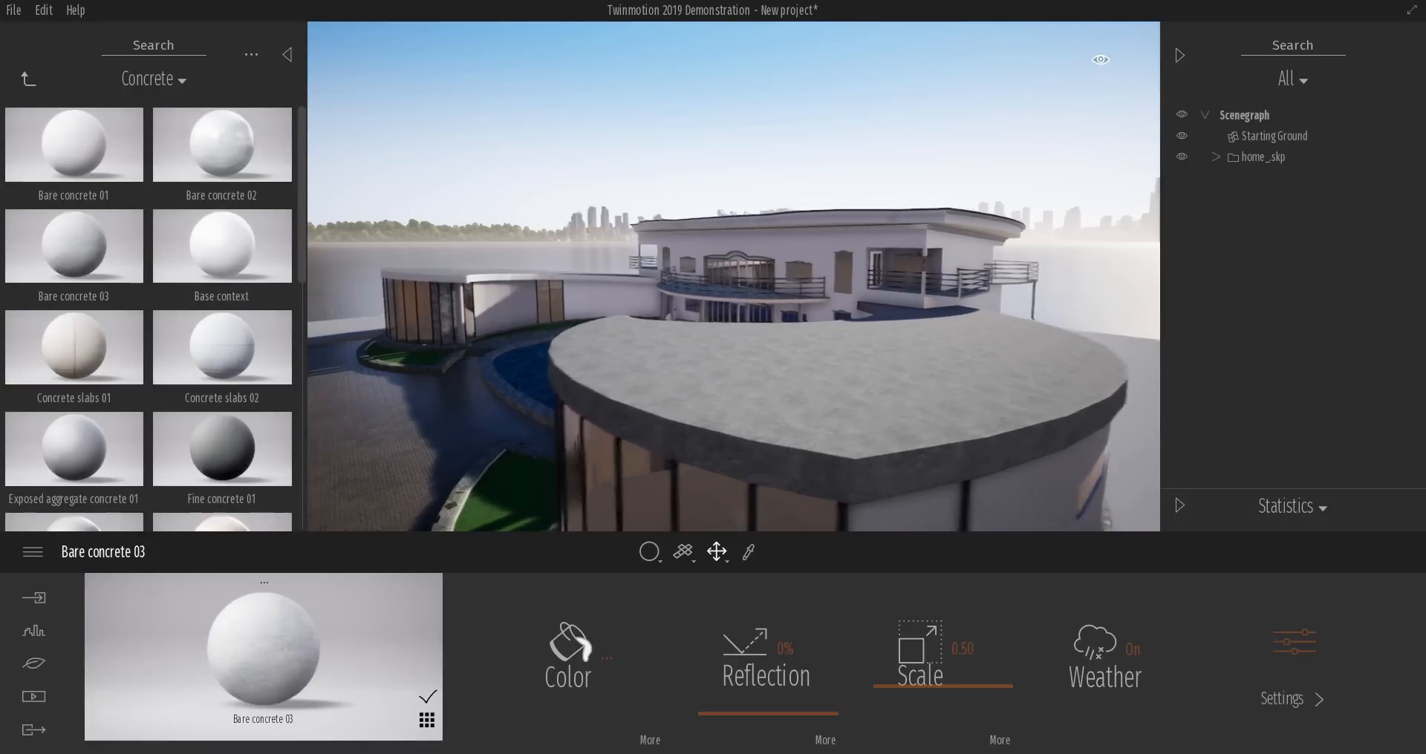
{"action": "left_click_drag", "start_coordinate": [728, 273], "coordinate": [727, 163]}
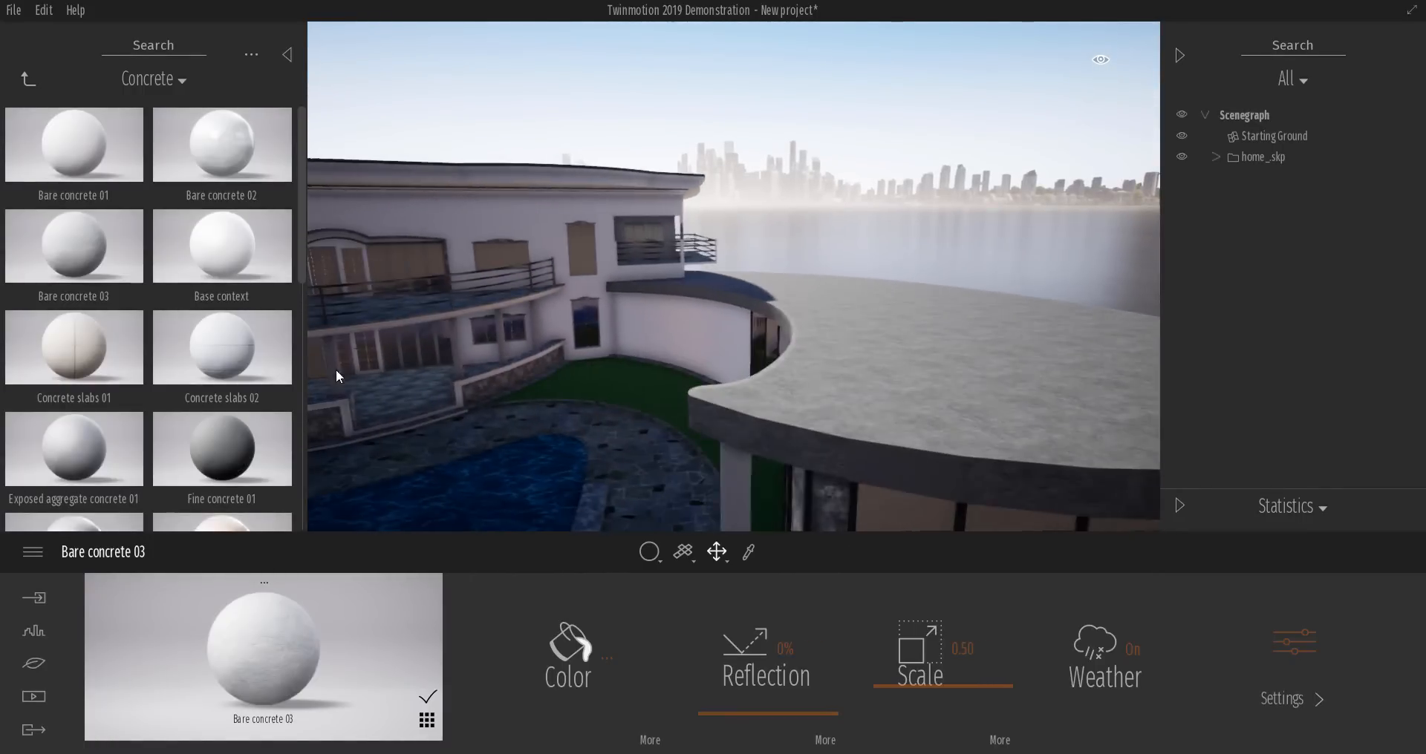
{"action": "left_click_drag", "start_coordinate": [337, 377], "coordinate": [470, 406]}
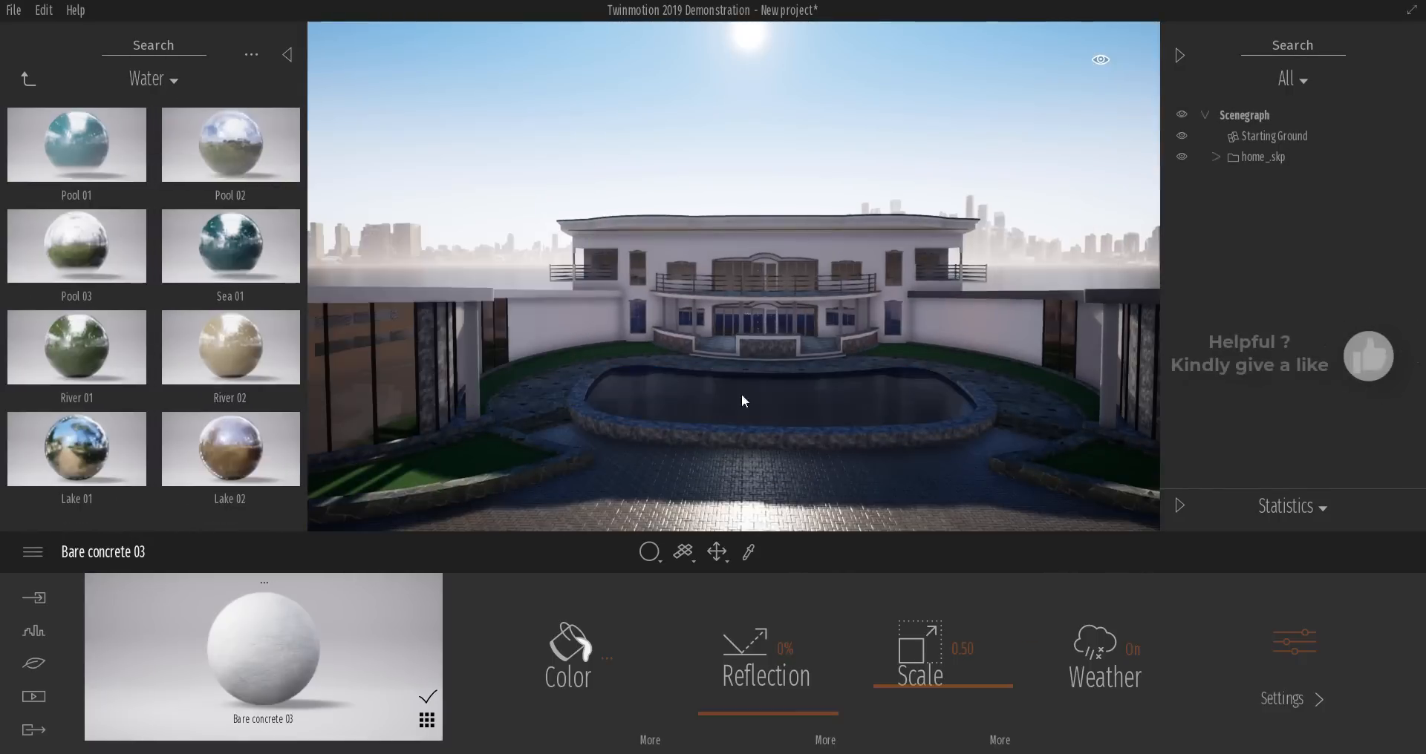
Step: Fill the swimming pool with the Pool 01 water material
{"action": "left_click", "coordinate": [77, 145]}
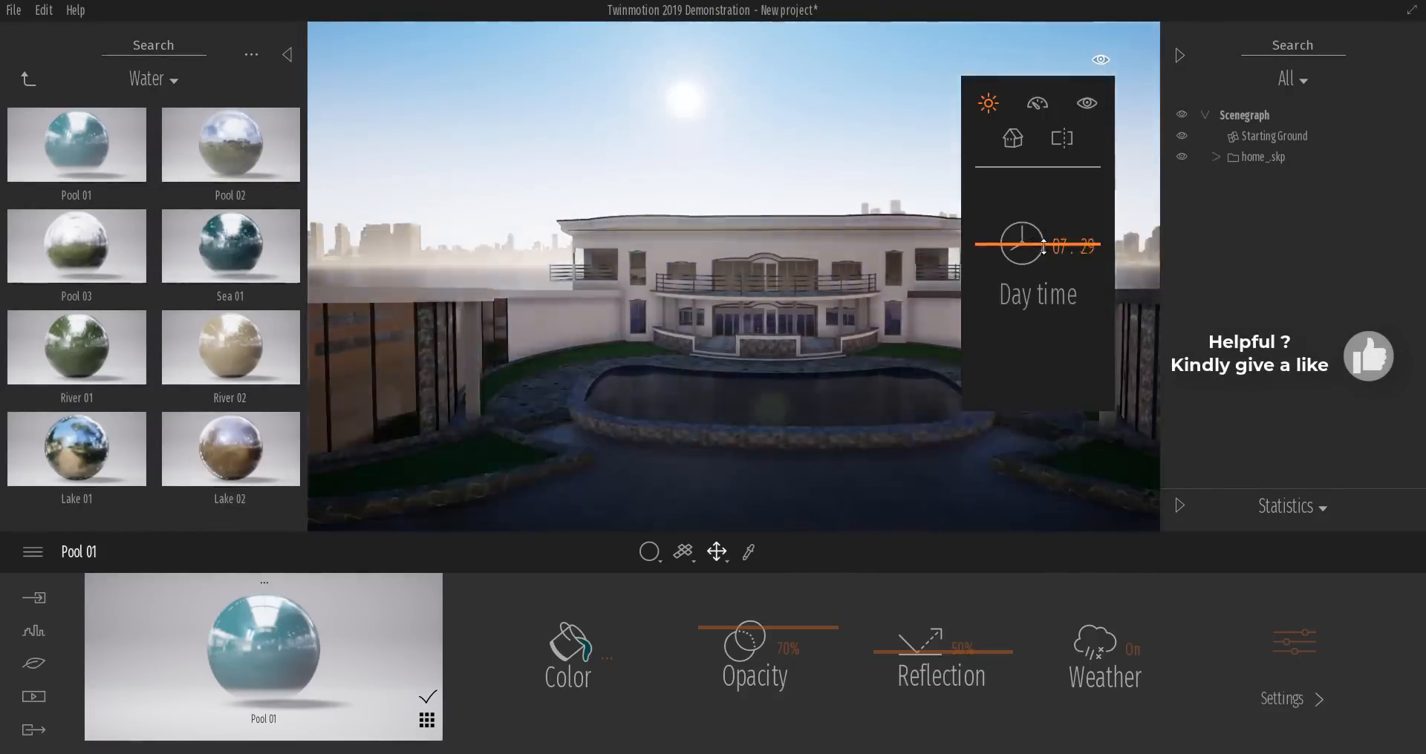
{"action": "left_click", "coordinate": [33, 597]}
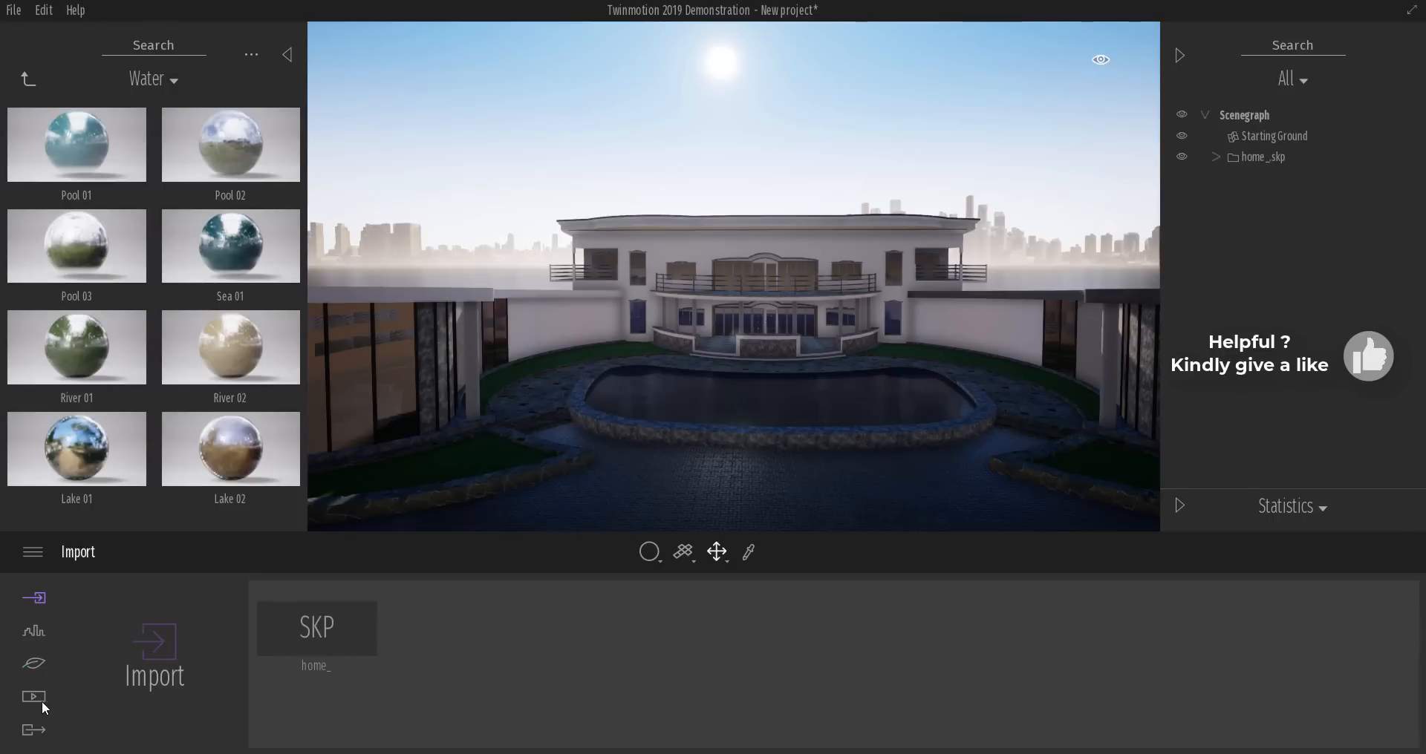
{"action": "mouse_move", "coordinate": [33, 665]}
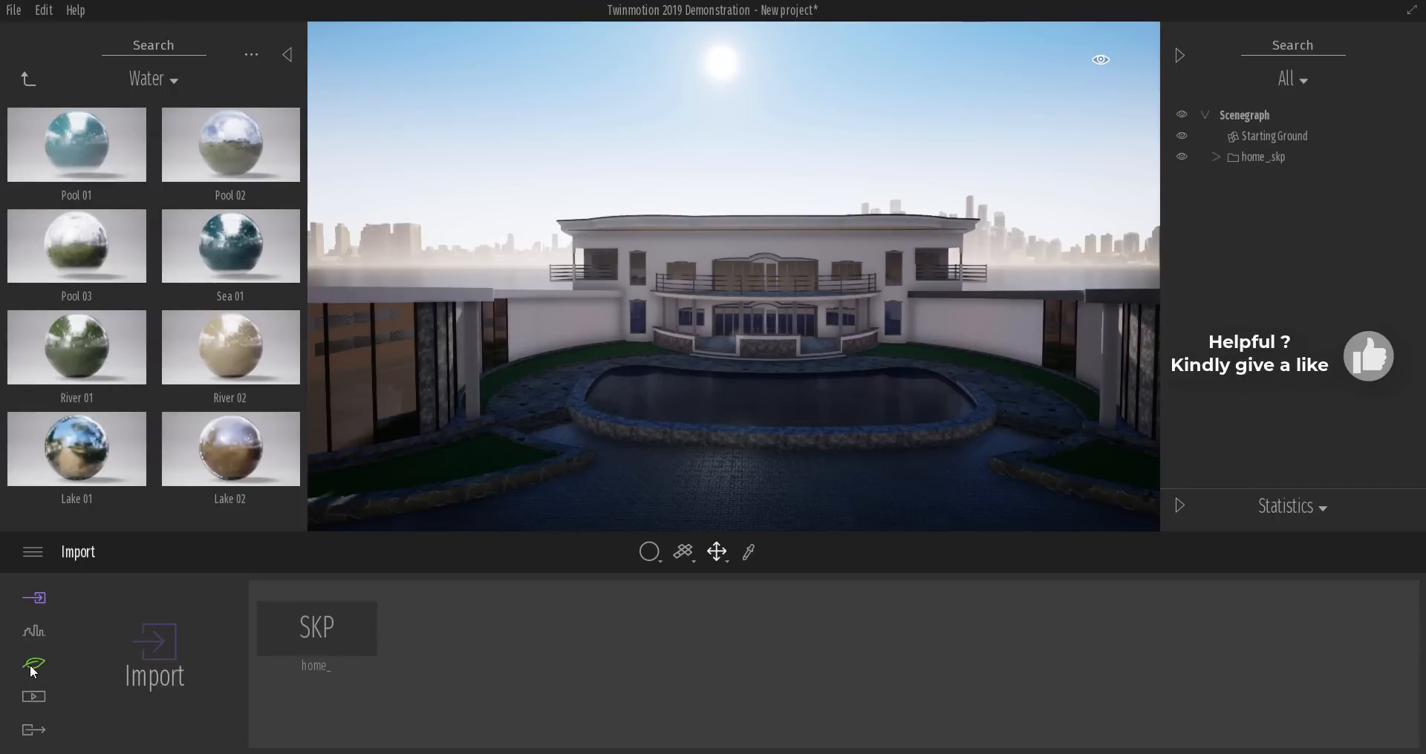
Step: In the Nature localization settings, place the scene in Europe with 62° north offset and month June
{"action": "left_click", "coordinate": [32, 664]}
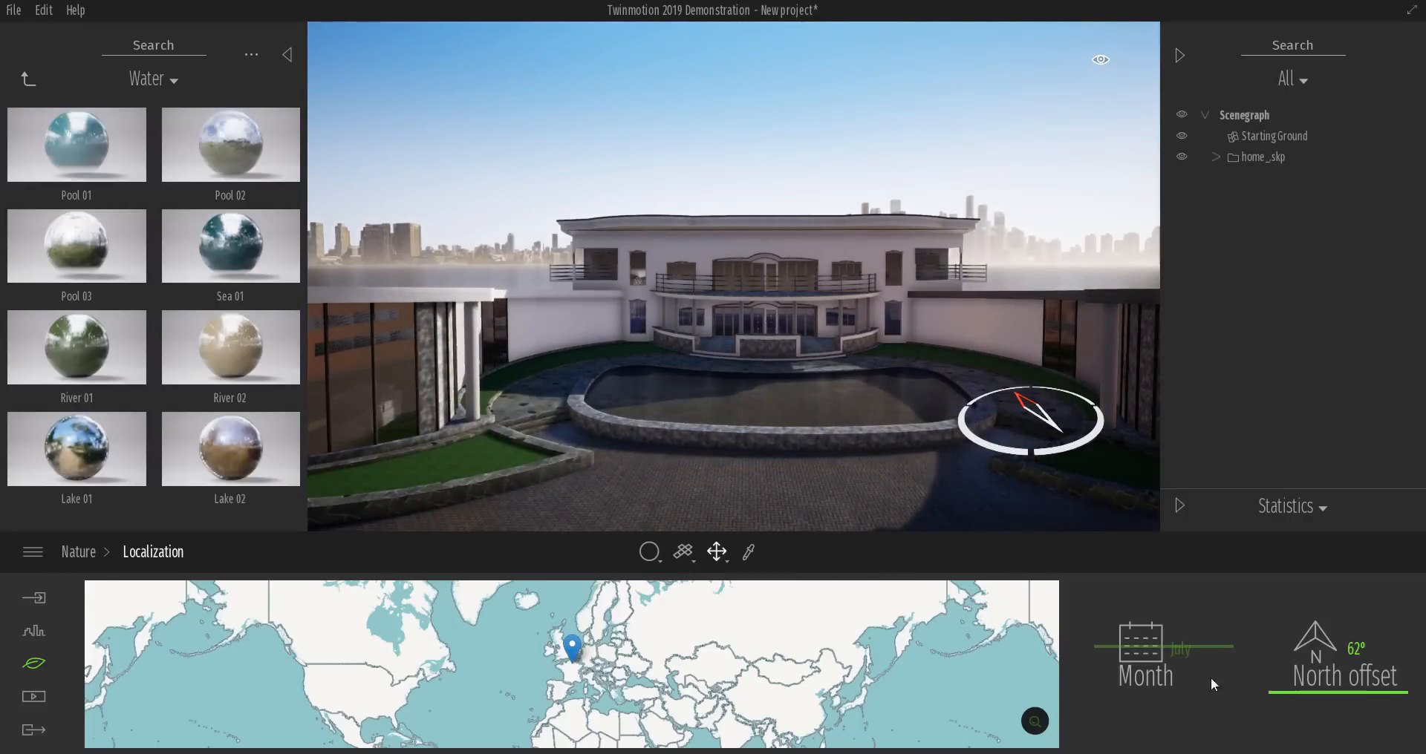
{"action": "left_click_drag", "start_coordinate": [1182, 649], "coordinate": [1159, 649]}
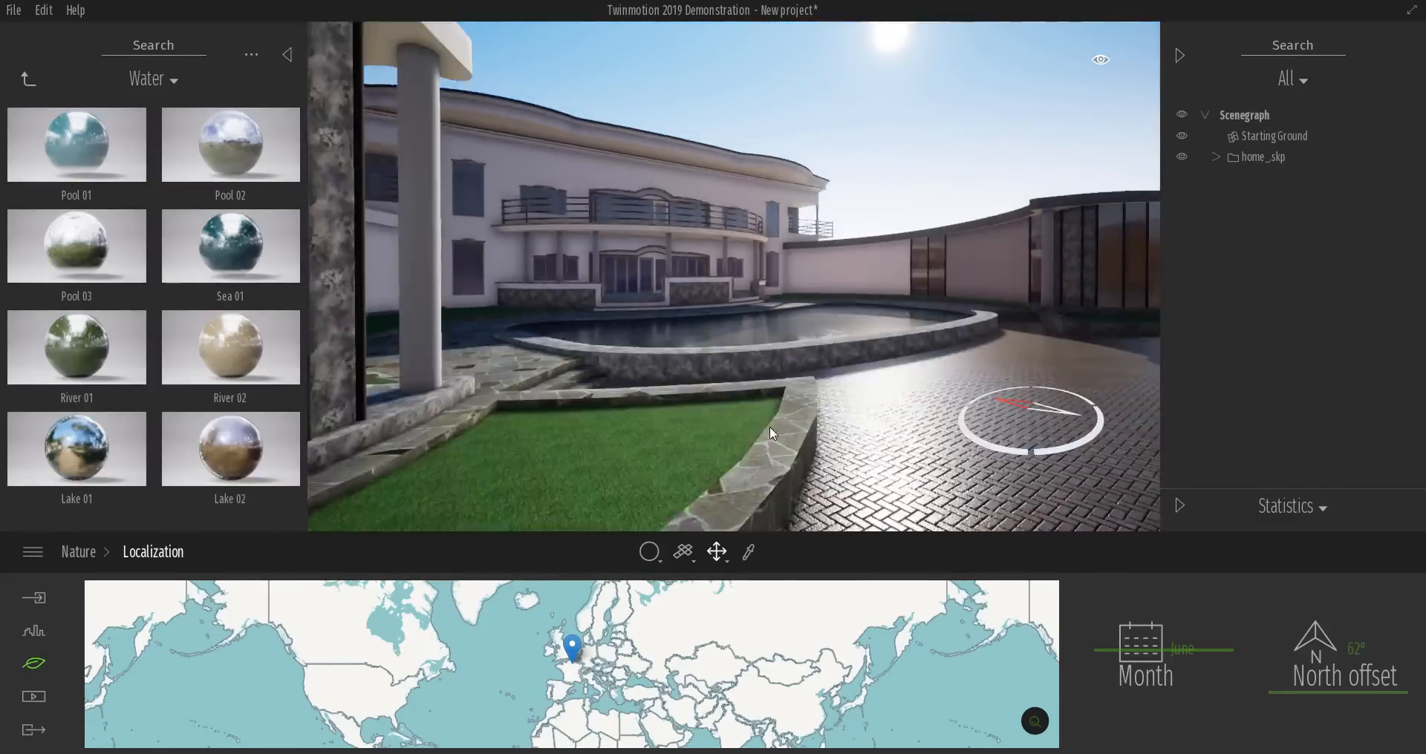
{"action": "left_click", "coordinate": [34, 698]}
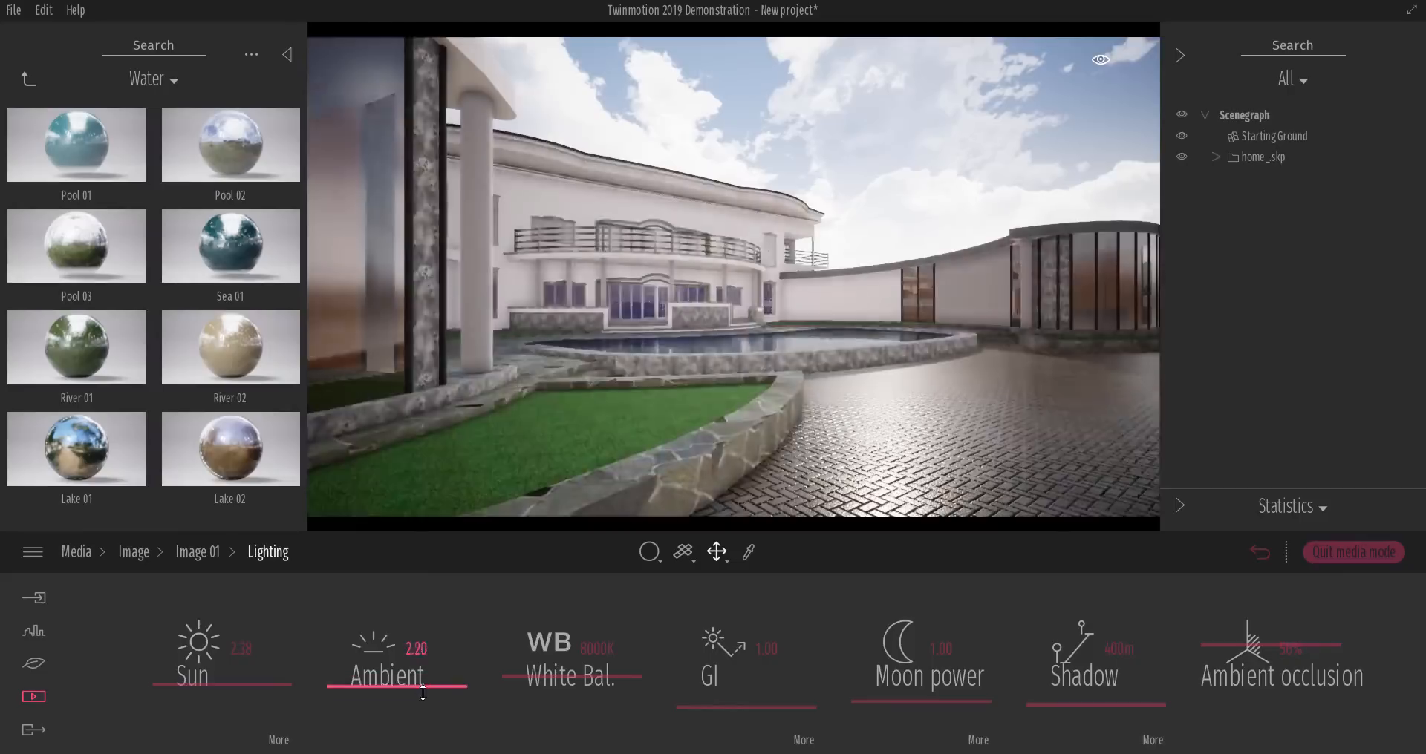
Step: Switch Image 01's weather to the cloudy setting after leaving the lighting panel
{"action": "left_click", "coordinate": [198, 552]}
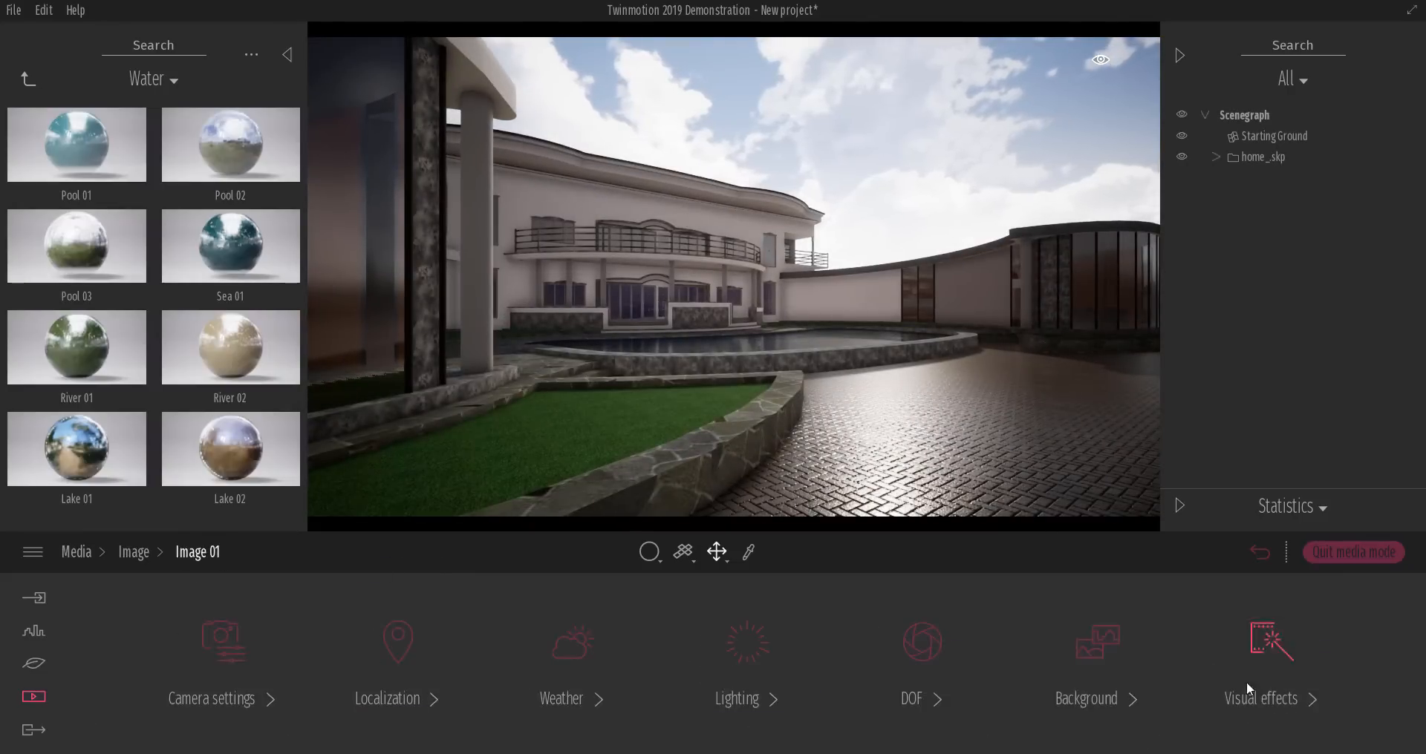
{"action": "left_click", "coordinate": [562, 654]}
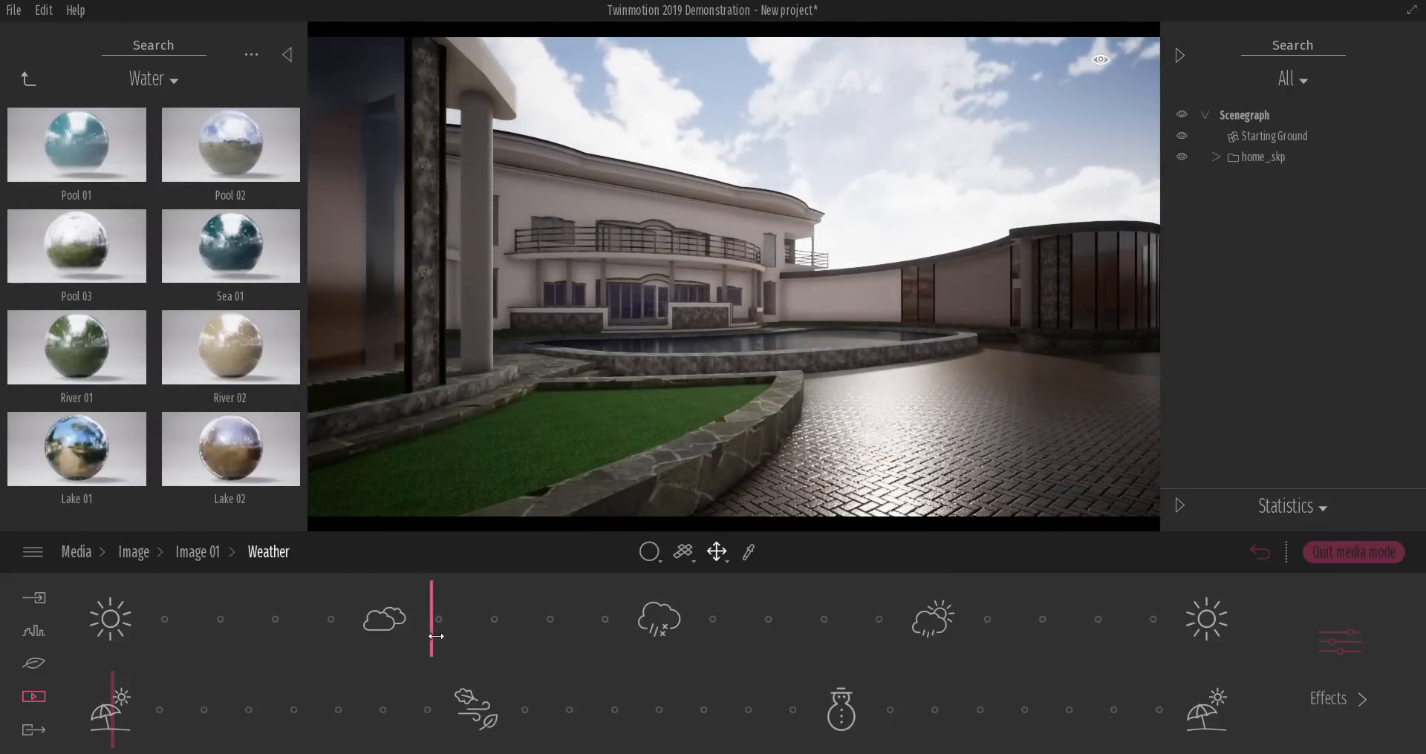
{"action": "left_click", "coordinate": [1337, 701]}
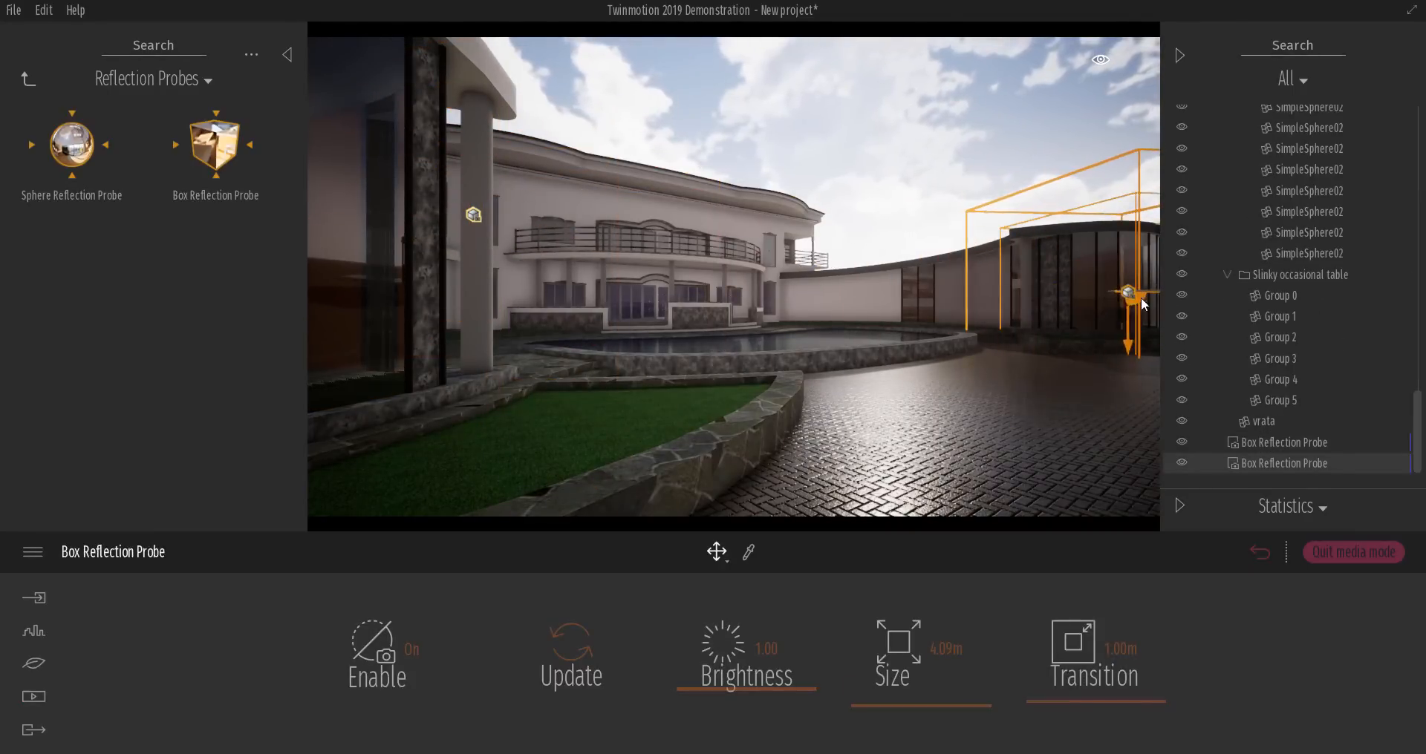
Step: Drag a Box Reflection Probe into position beside the building
{"action": "left_click_drag", "start_coordinate": [1127, 292], "coordinate": [671, 216]}
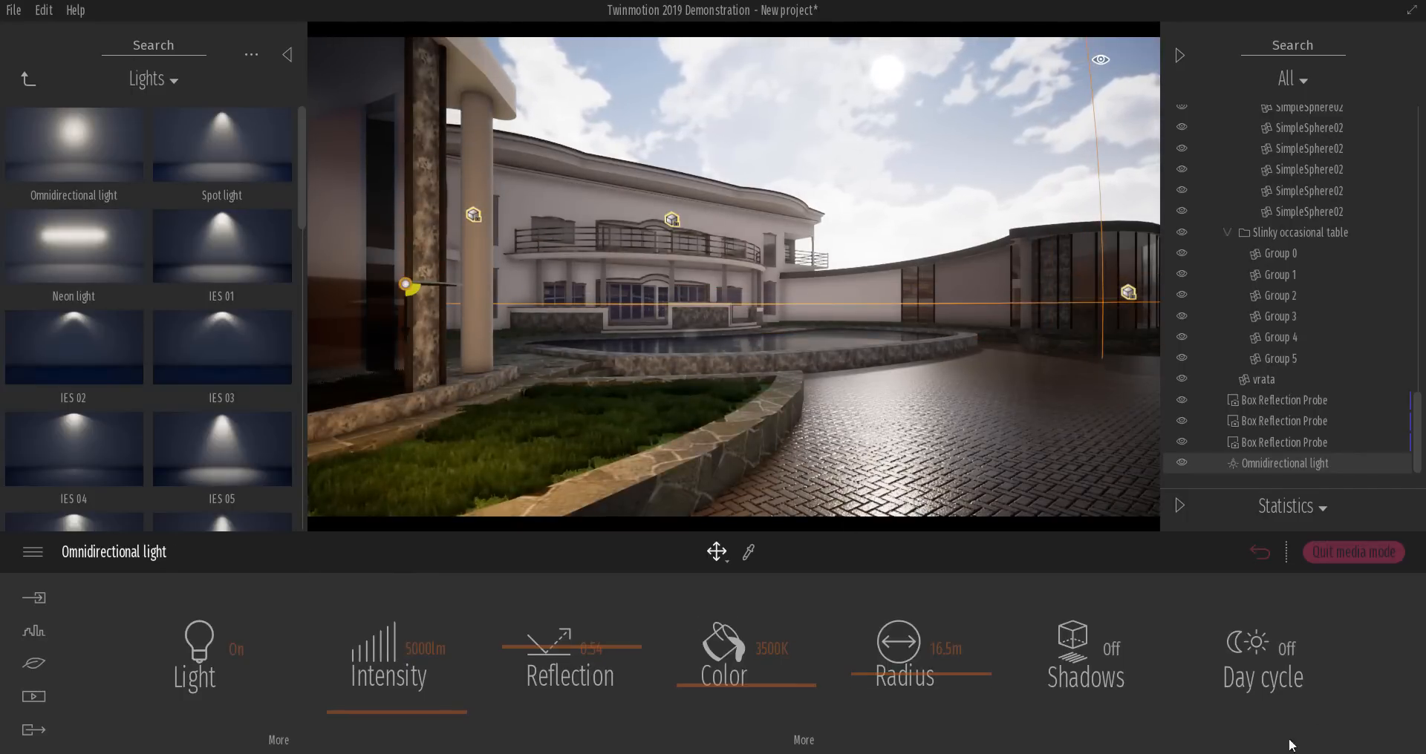
Step: Enable shadows on the omnidirectional light and begin painting grass on the lawn
{"action": "left_click", "coordinate": [1084, 650]}
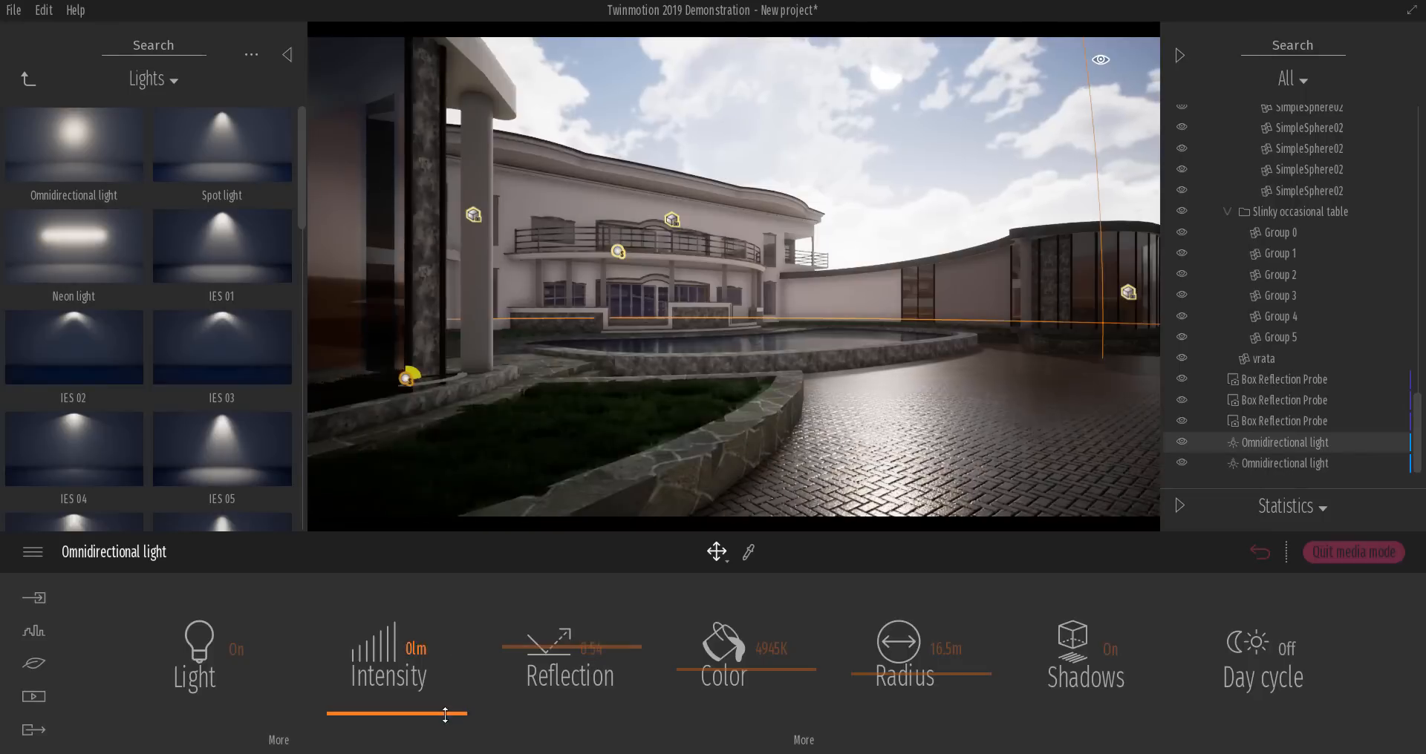
{"action": "left_click", "coordinate": [34, 664]}
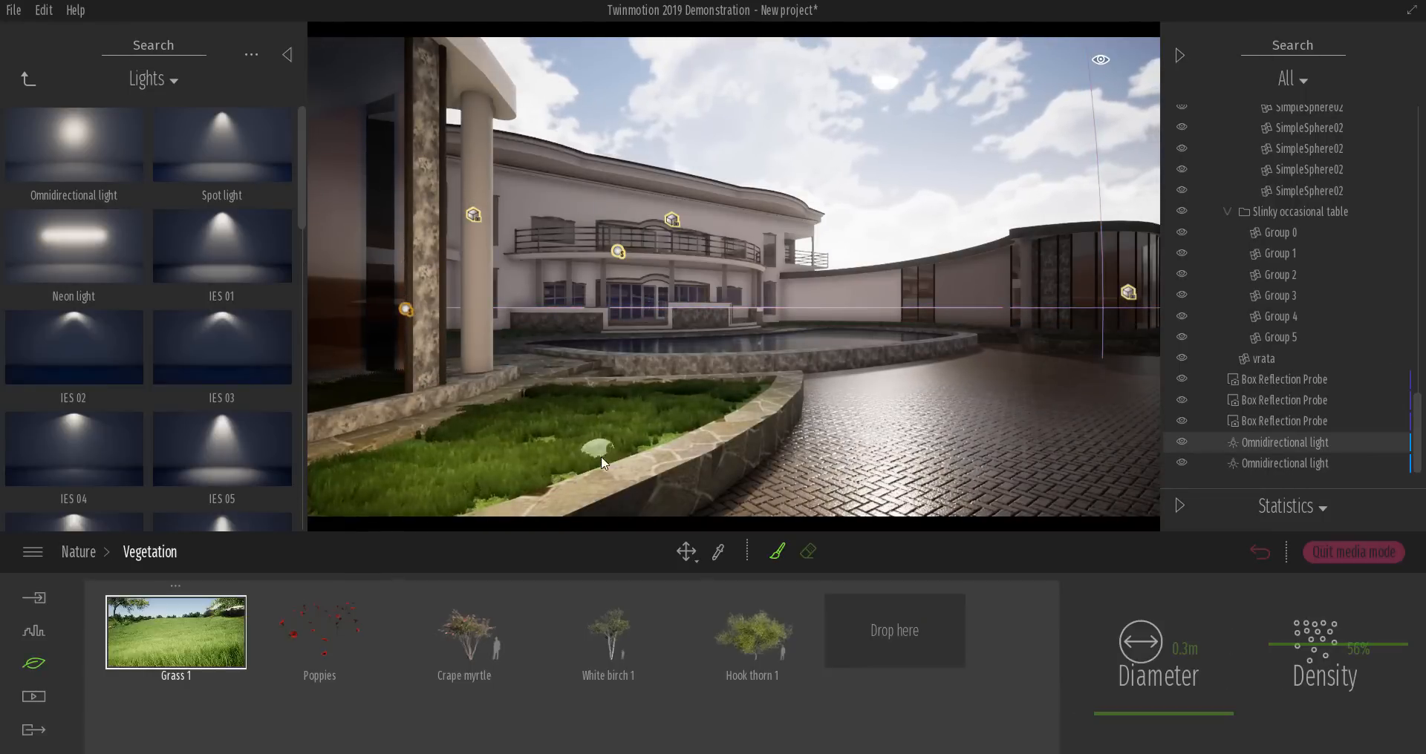
{"action": "left_click", "coordinate": [617, 251]}
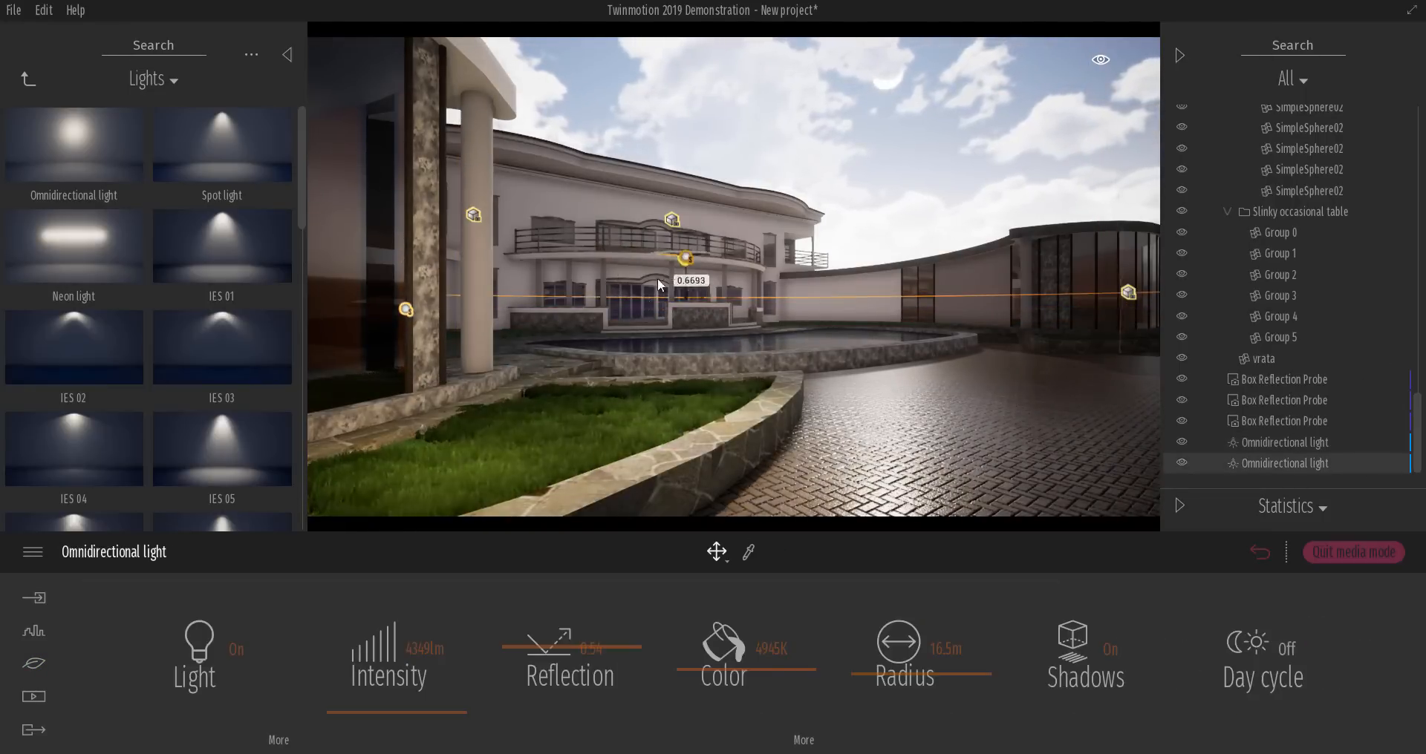